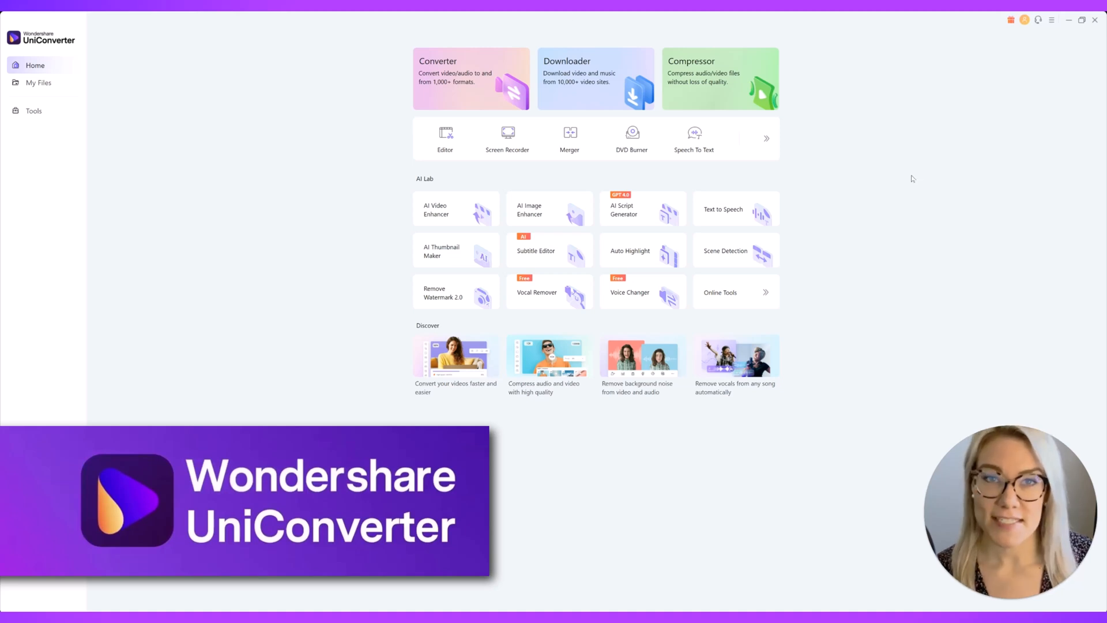
mouse_move(791, 417)
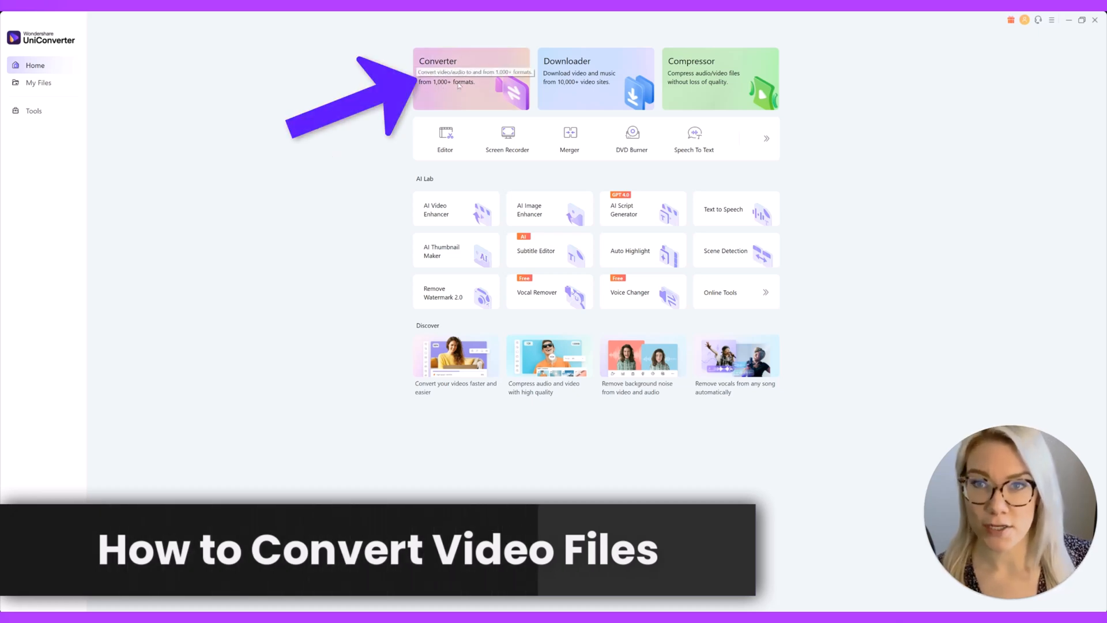
- Start adding a file in the Converter and browse up to the Old Video Footage folder
left_click(471, 79)
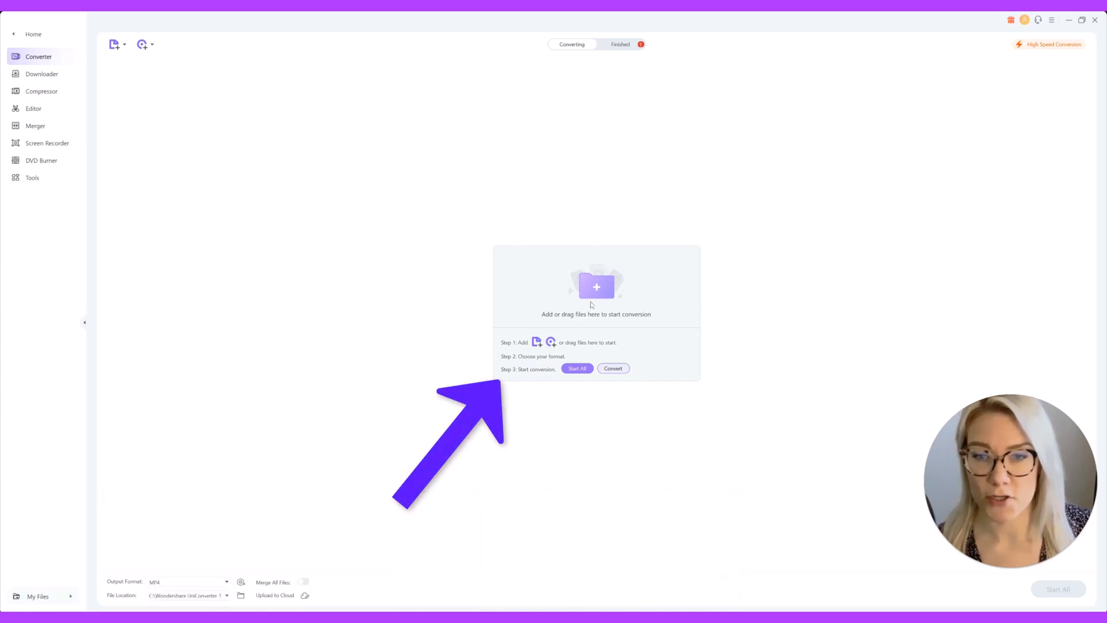
left_click(113, 45)
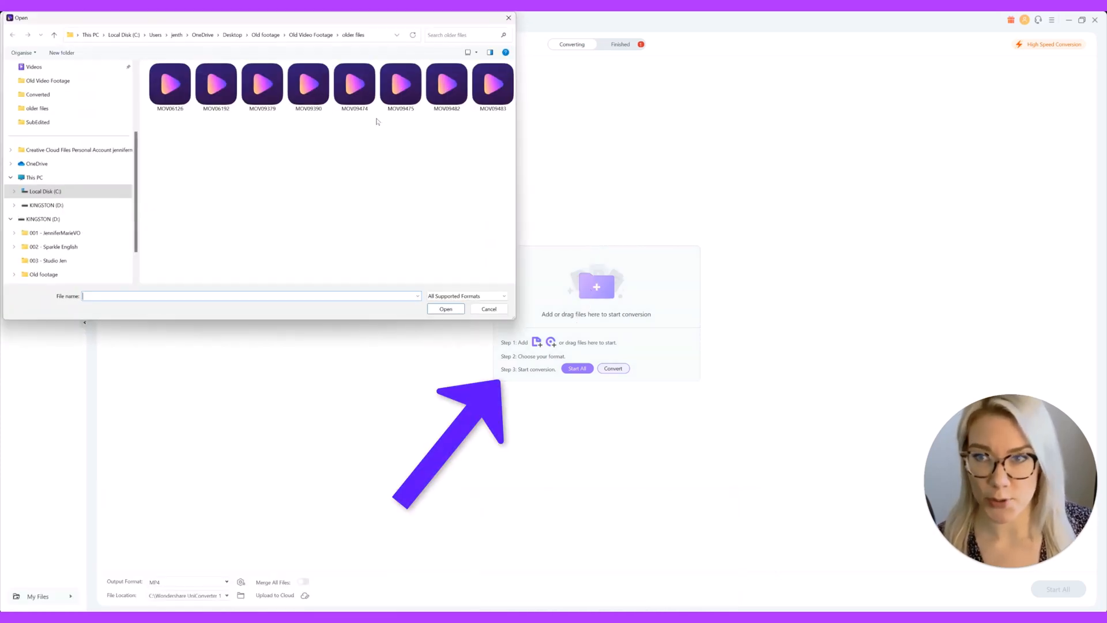
left_click(54, 35)
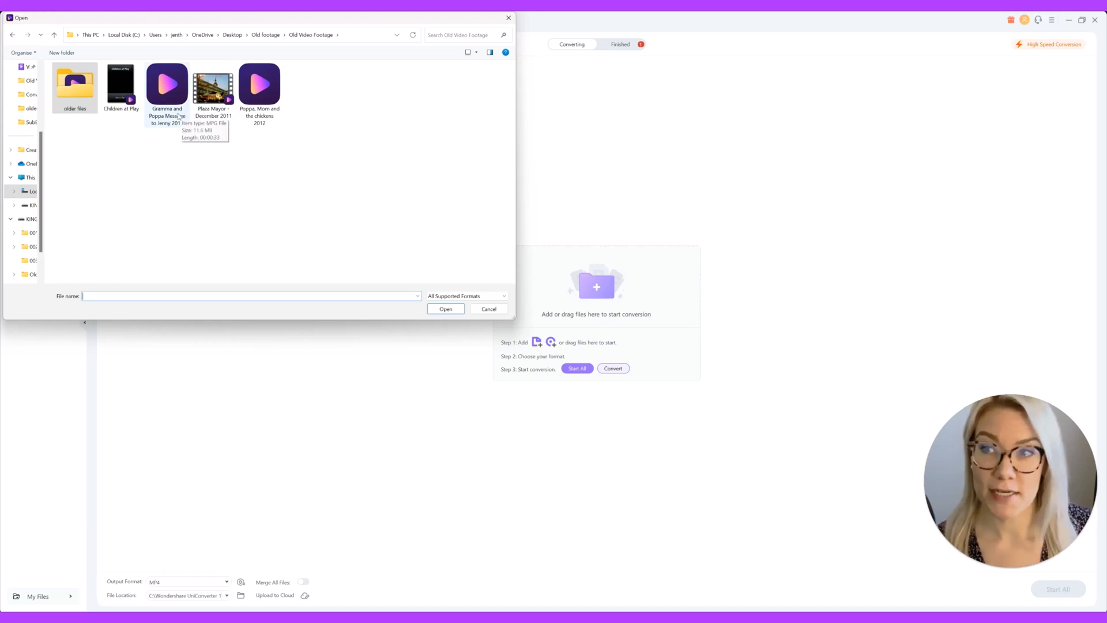
mouse_move(174, 146)
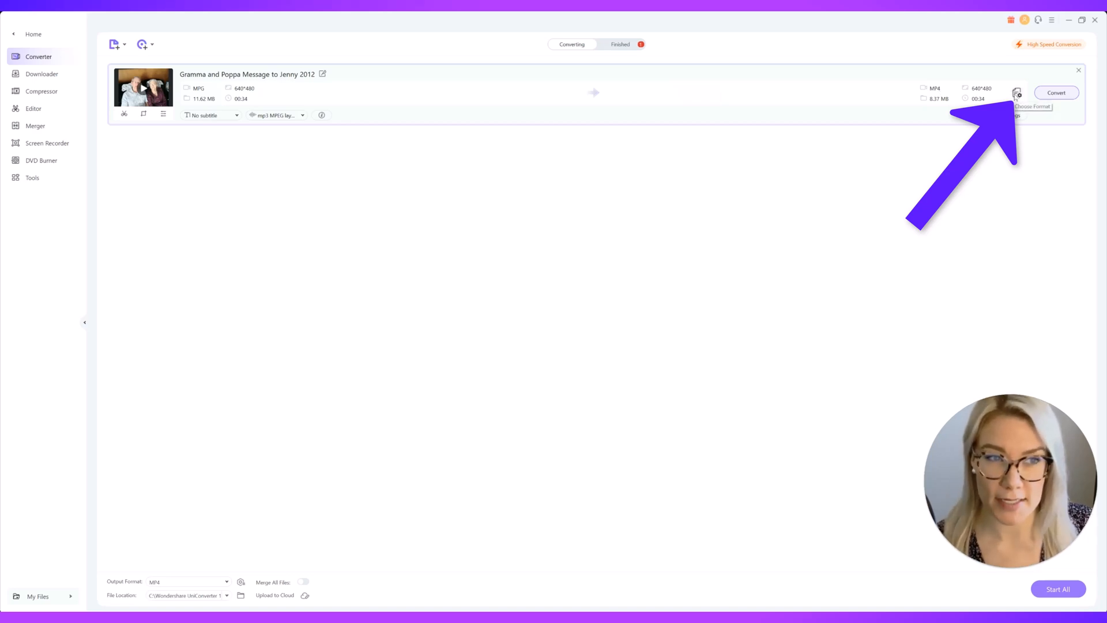
- Choose MP4 Same as source as the video output format for the Gramma and Poppa clip
left_click(1017, 92)
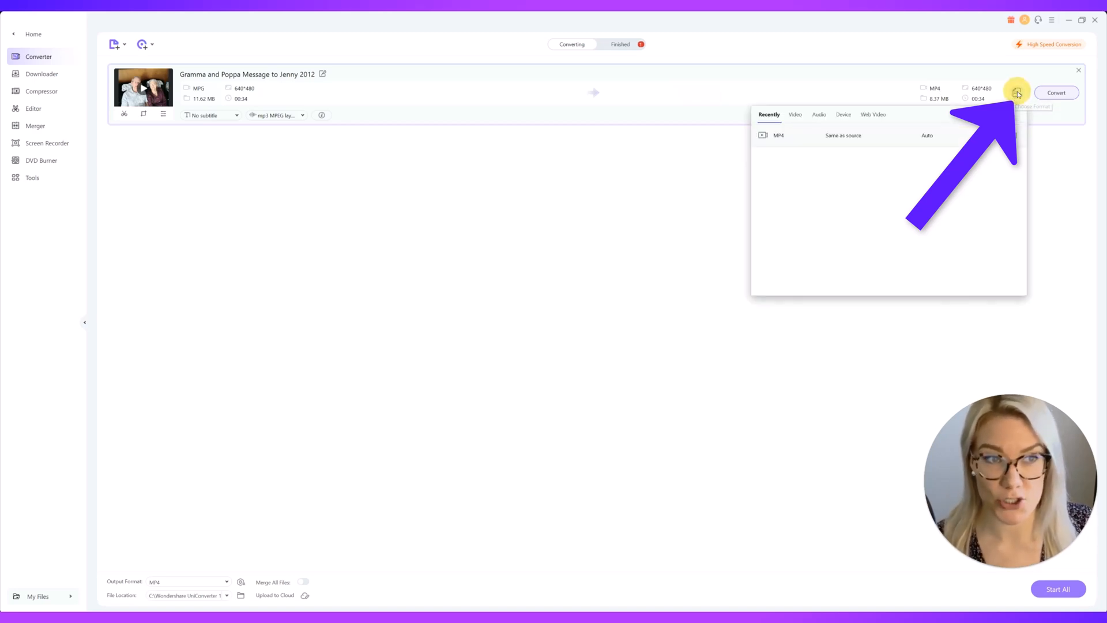
left_click(795, 114)
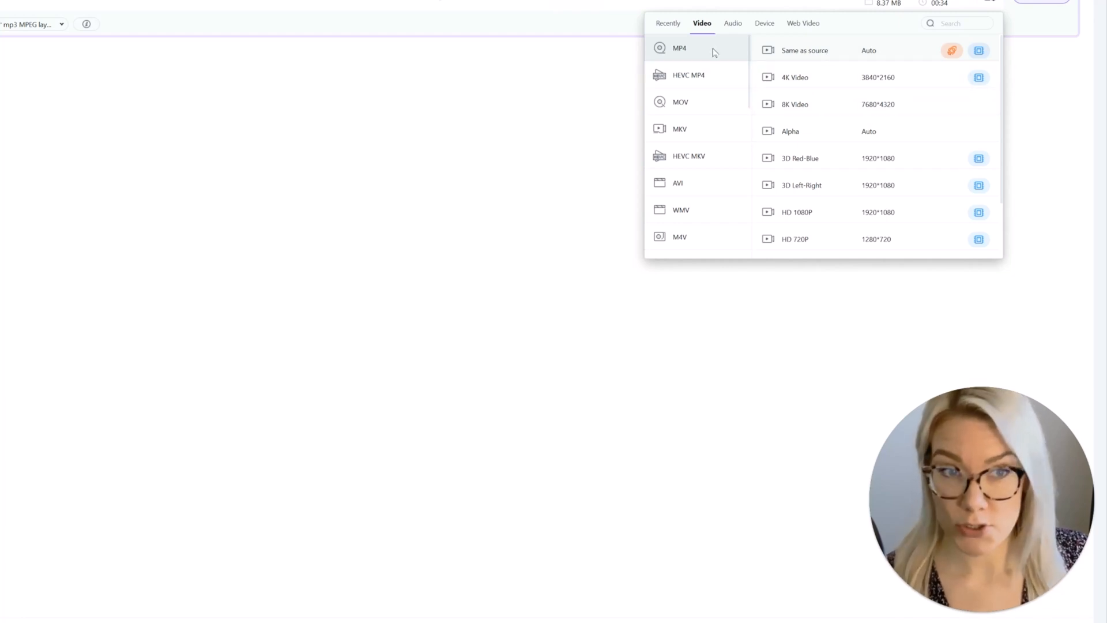
mouse_move(809, 84)
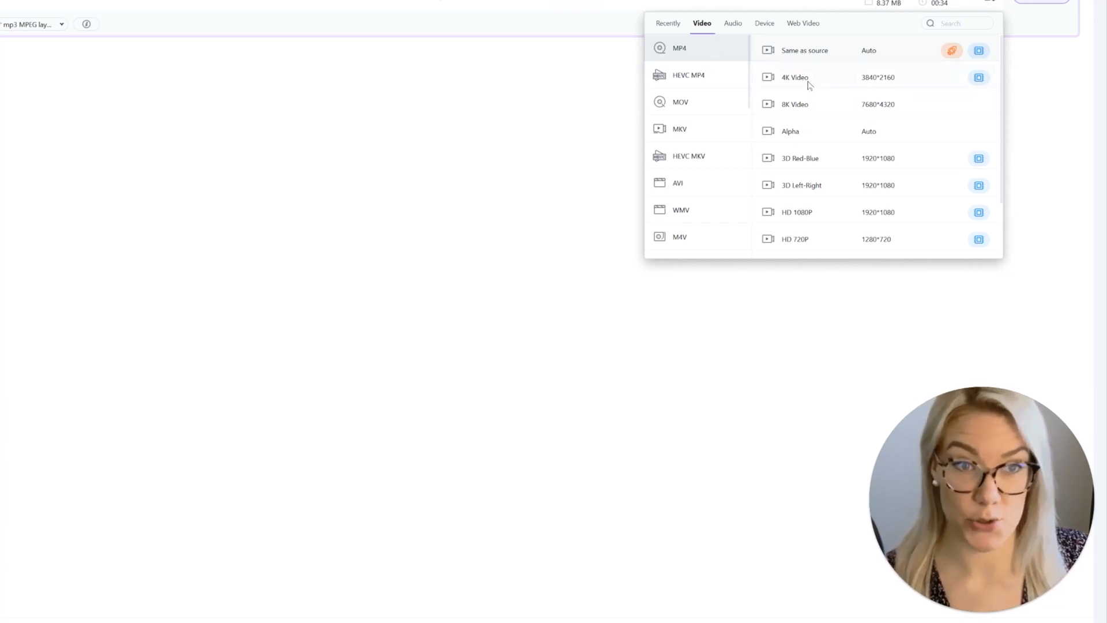
scroll("down", 3)
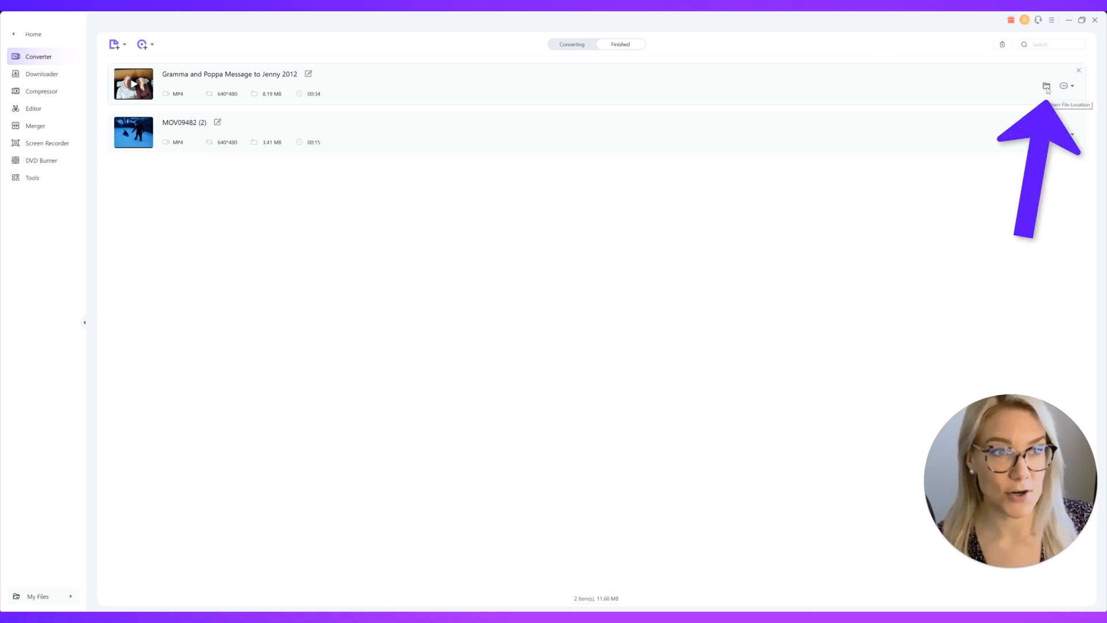
left_click(1046, 86)
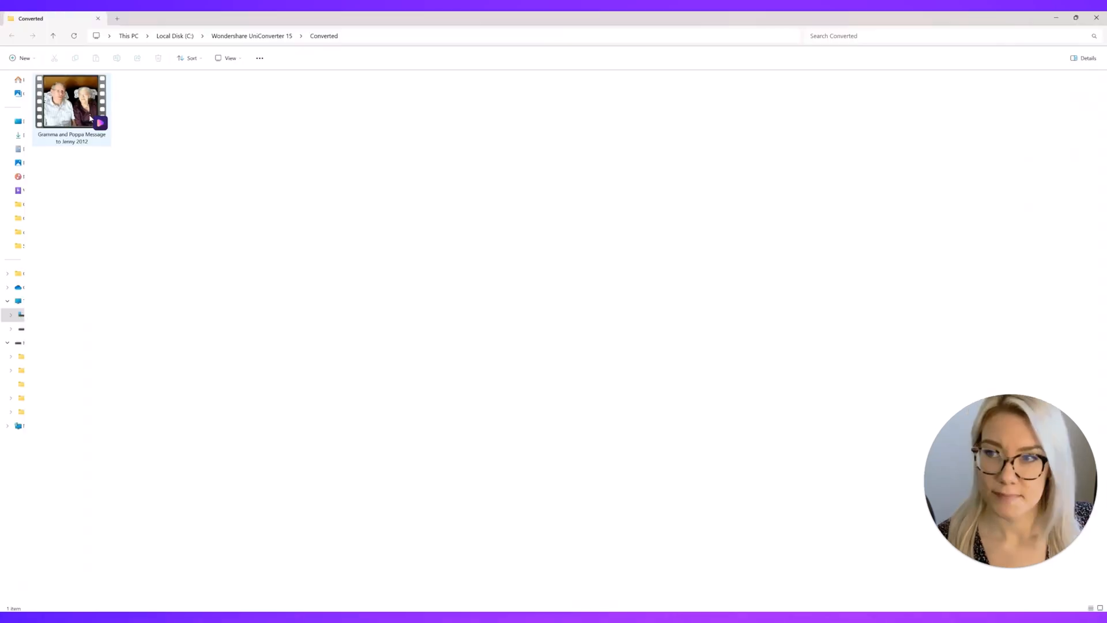
mouse_move(89, 139)
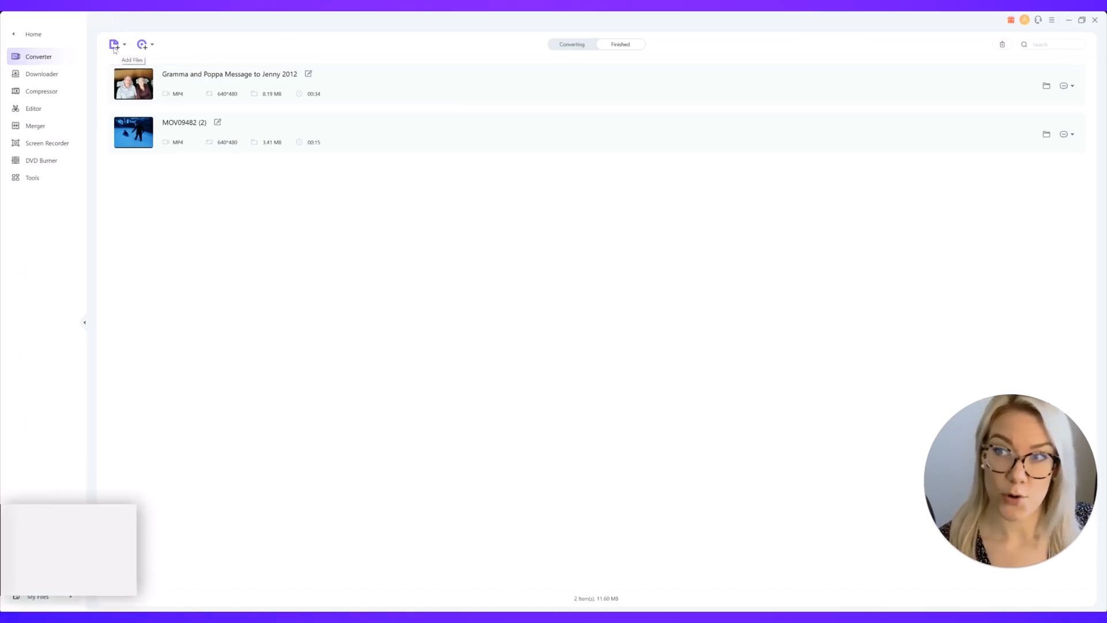
- Add the eight older MOV clips, MOV06126 through MOV09483, to the conversion queue
left_click(115, 45)
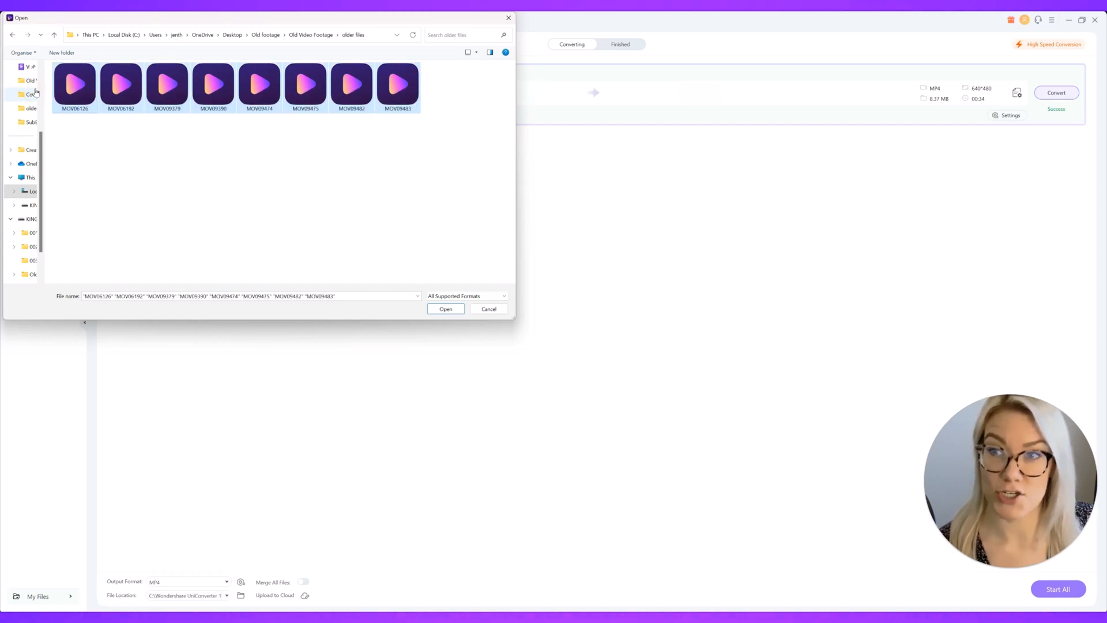
left_click(446, 309)
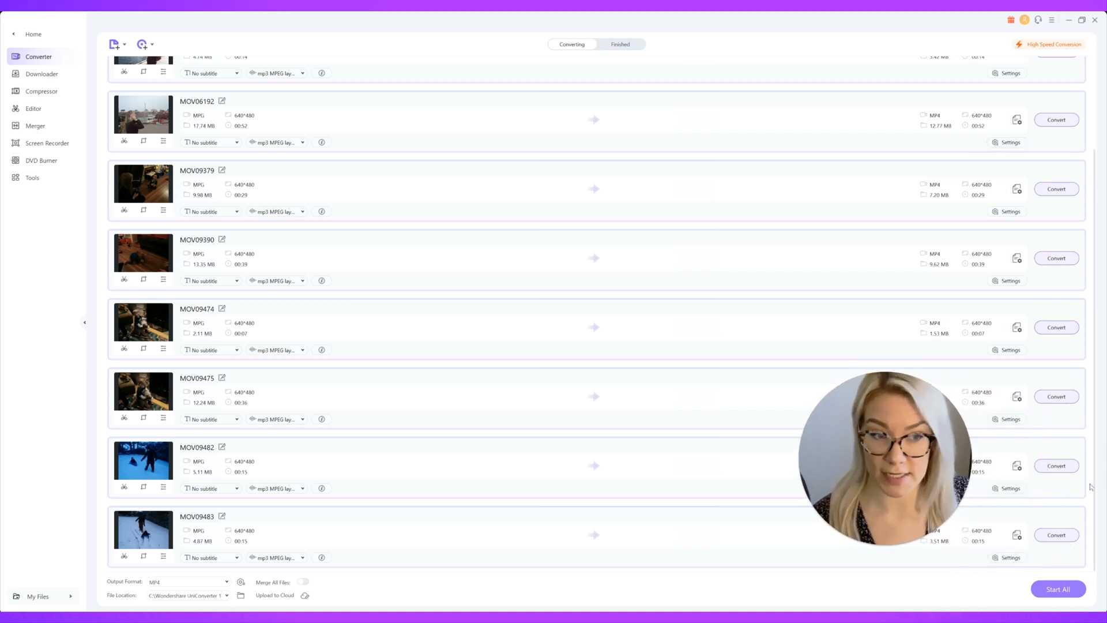
- Convert all queued clips with Start All and view the eleven finished MP4s
left_click(1059, 589)
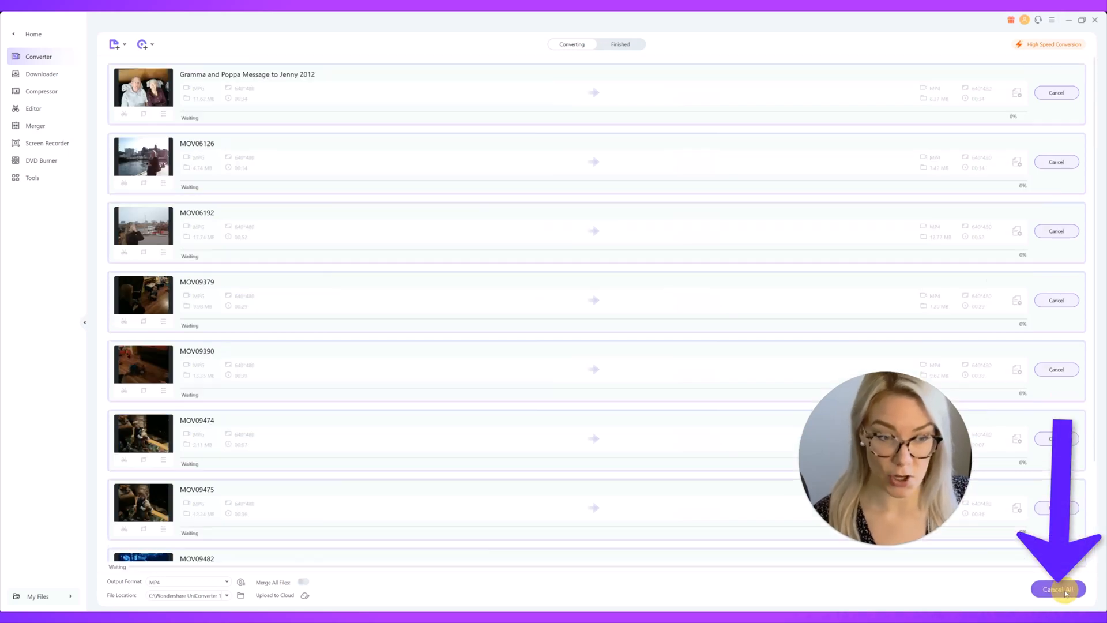
left_click(1059, 589)
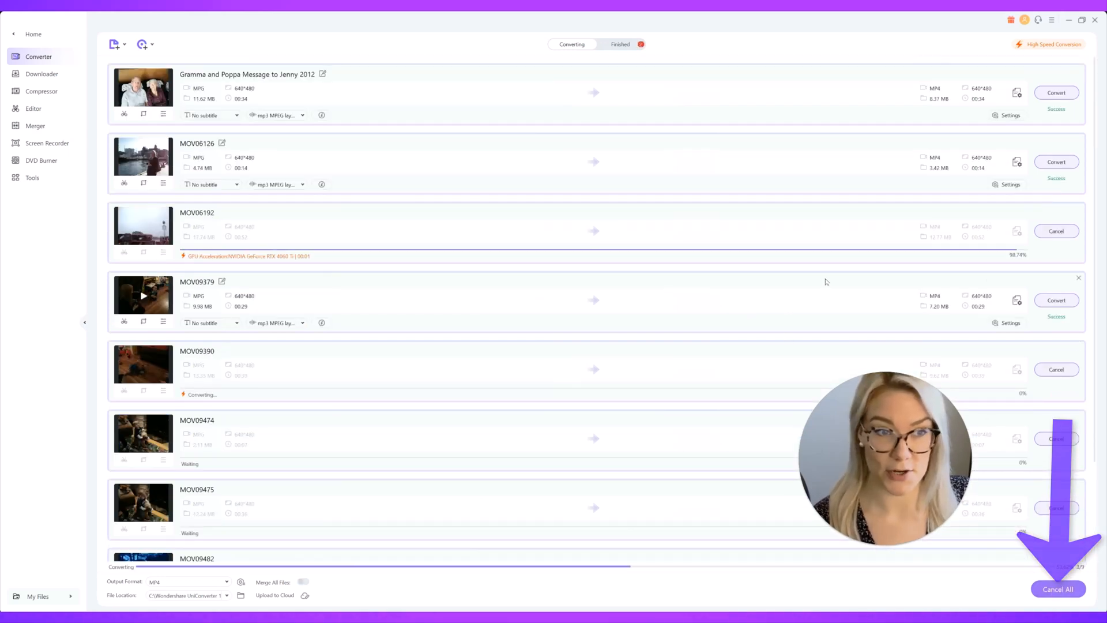
left_click(620, 44)
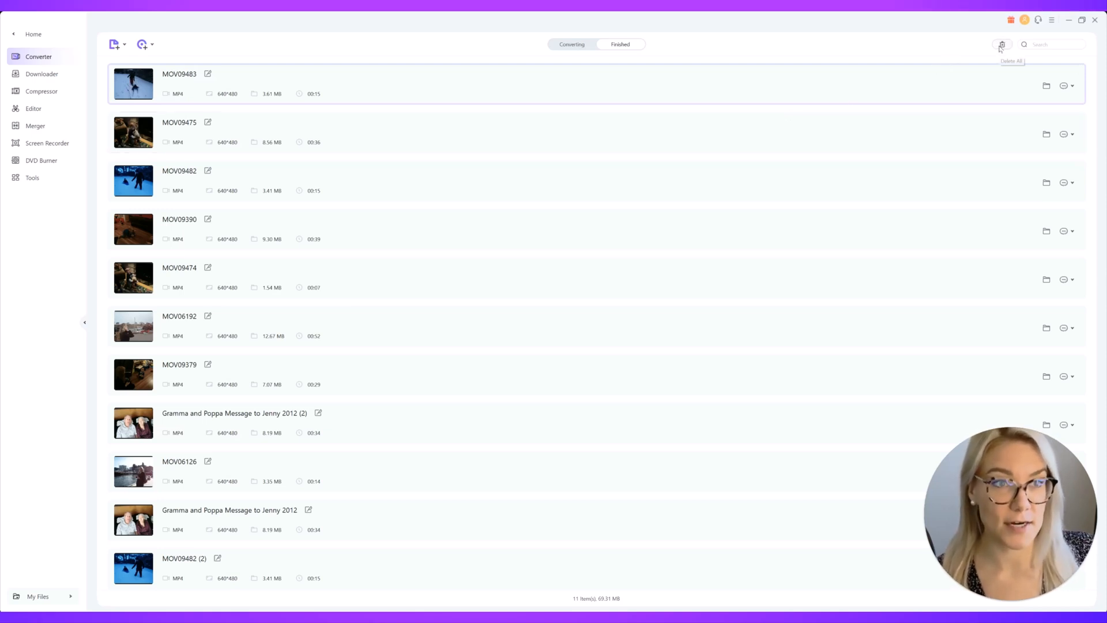
- Clear the Finished list, then load only MOV06126 into the converter
left_click(1002, 45)
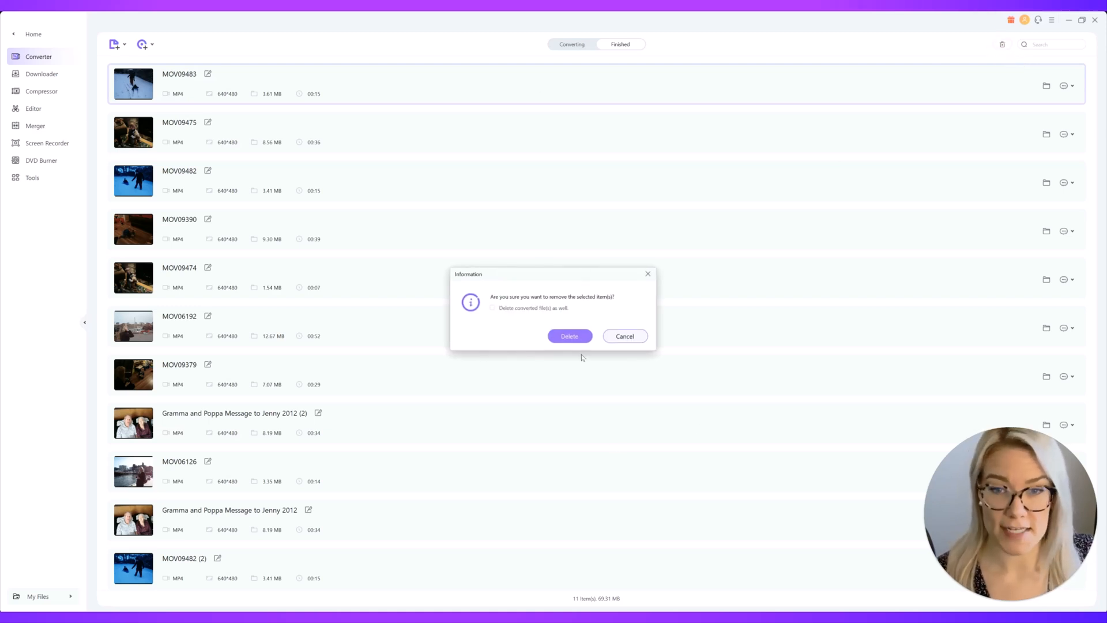
left_click(568, 335)
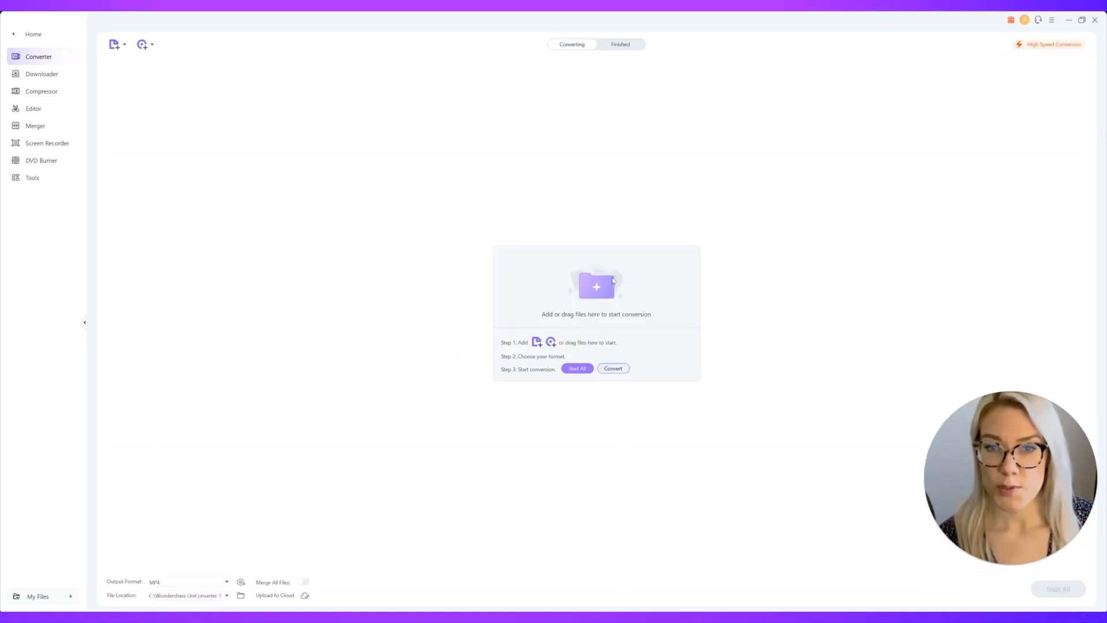
left_click(113, 44)
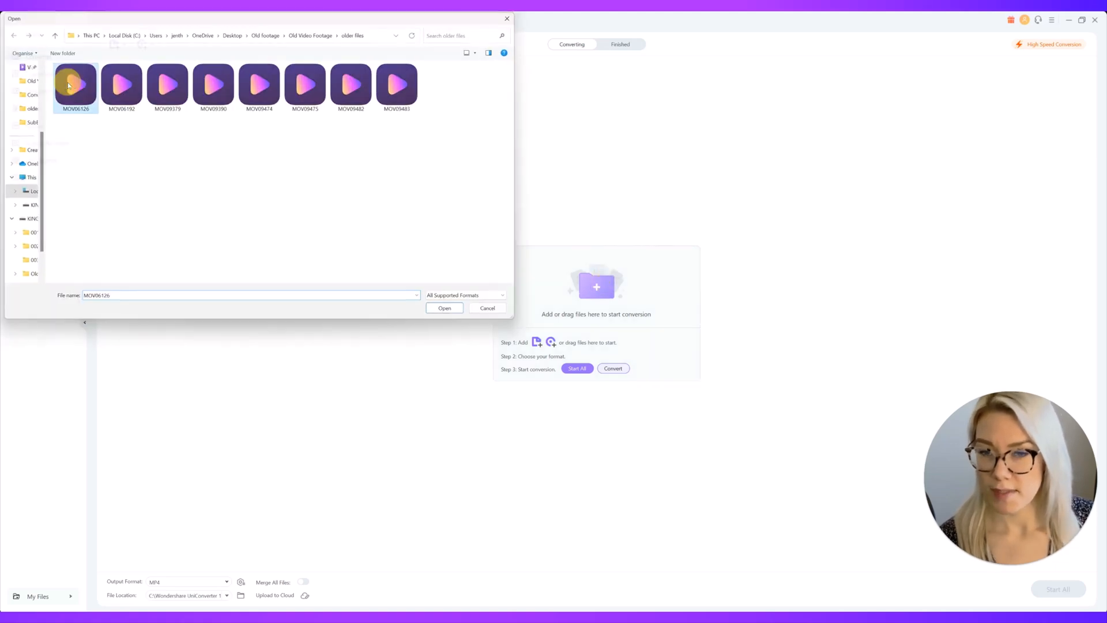
left_click(444, 308)
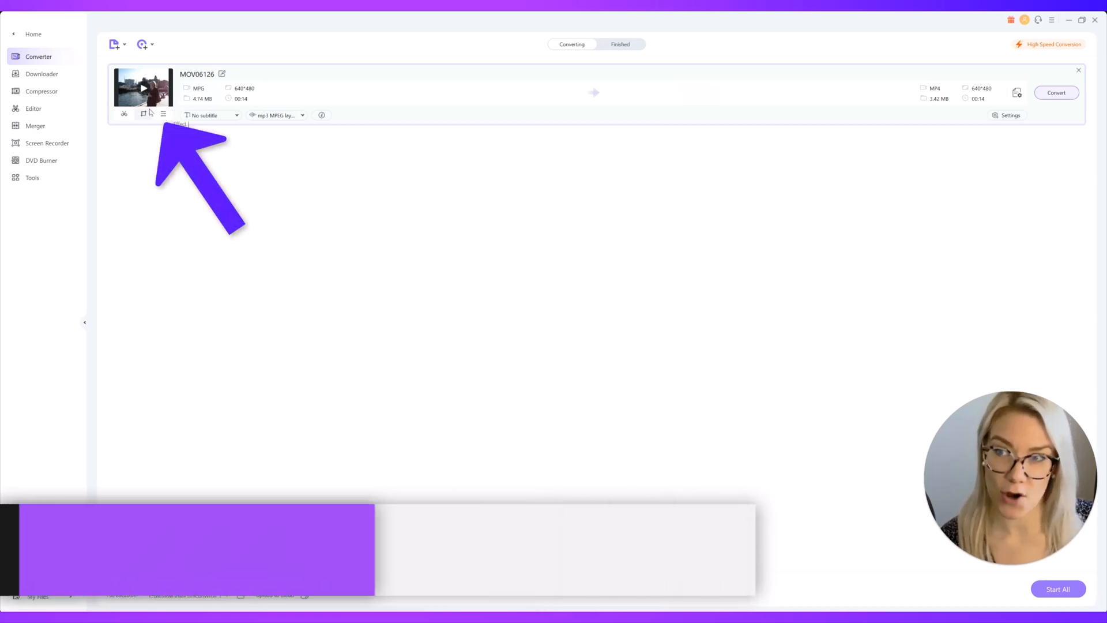
- In MOV06126's effects editor, raise brightness slightly and apply the second filter preset
left_click(143, 115)
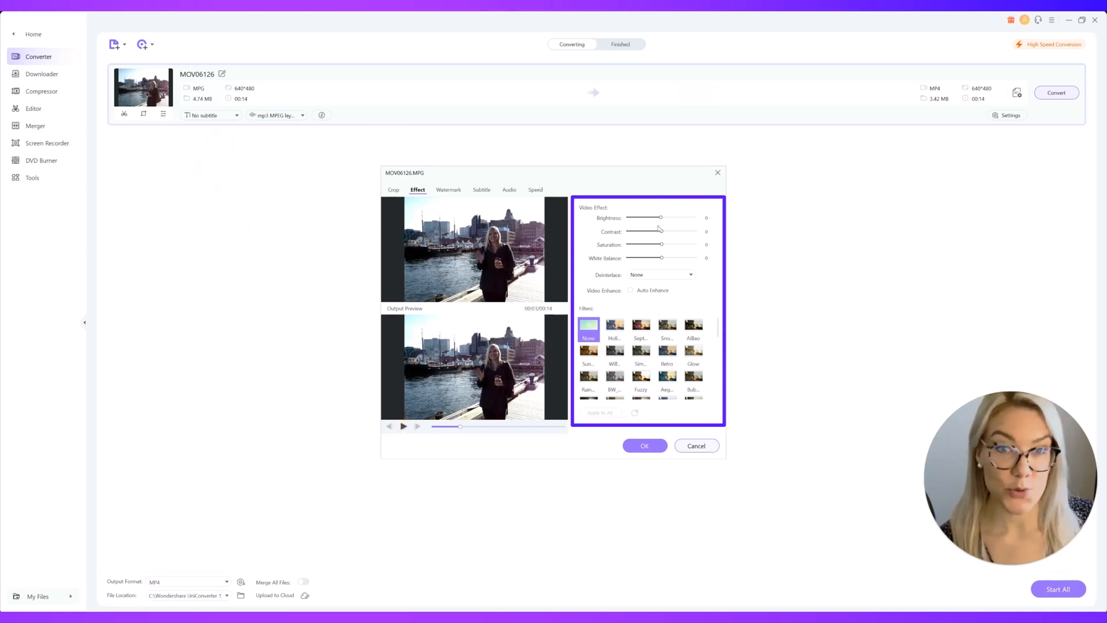
left_click_drag(644, 231, 664, 230)
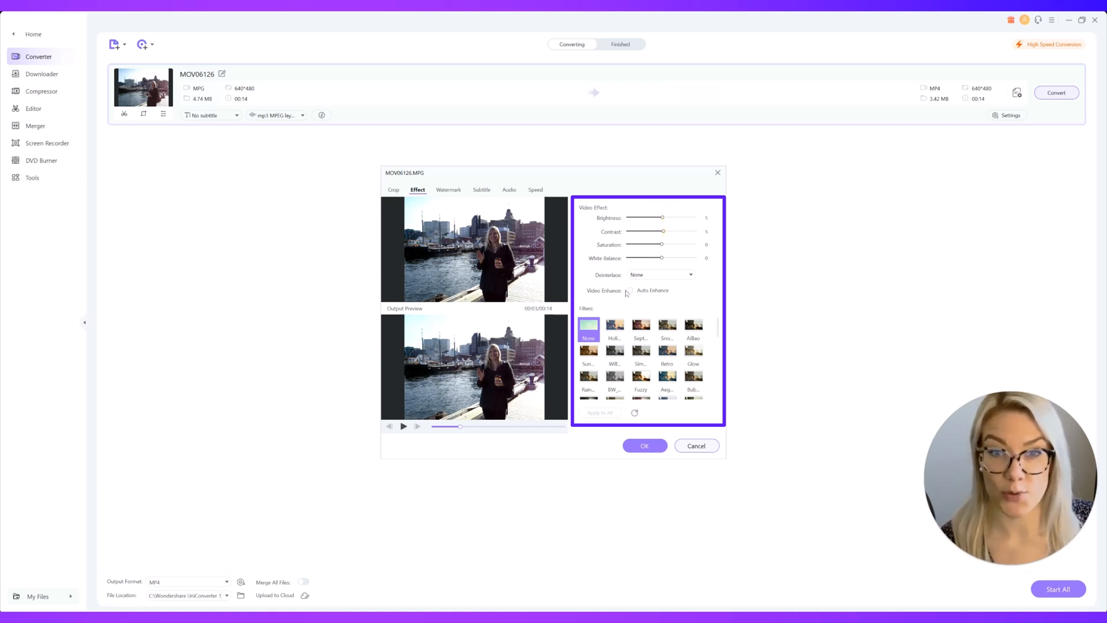
left_click(613, 325)
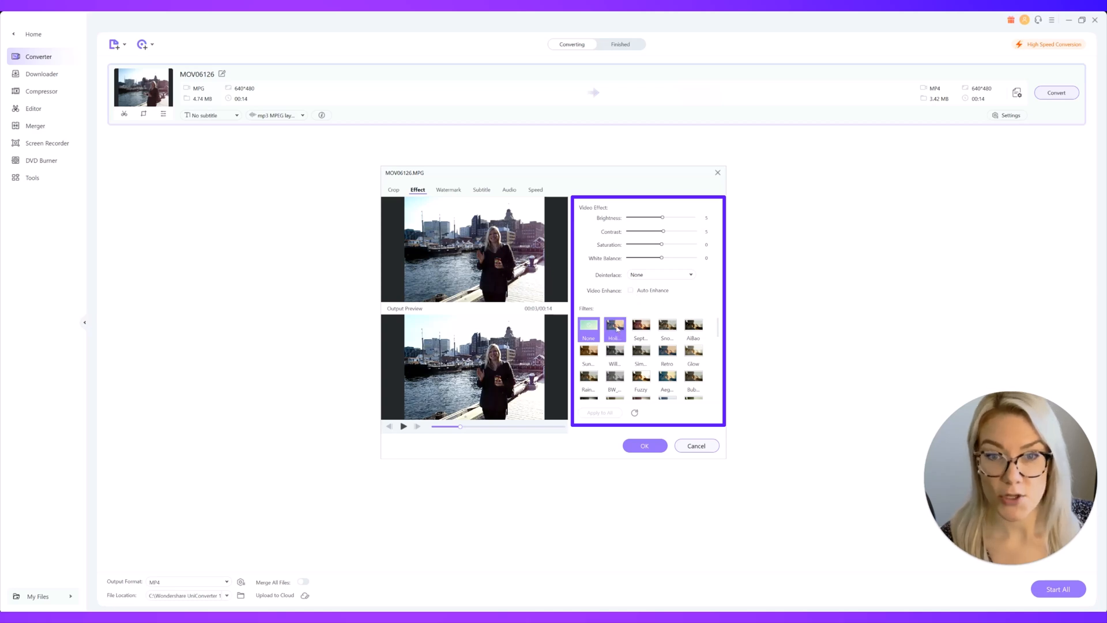
left_click(666, 329)
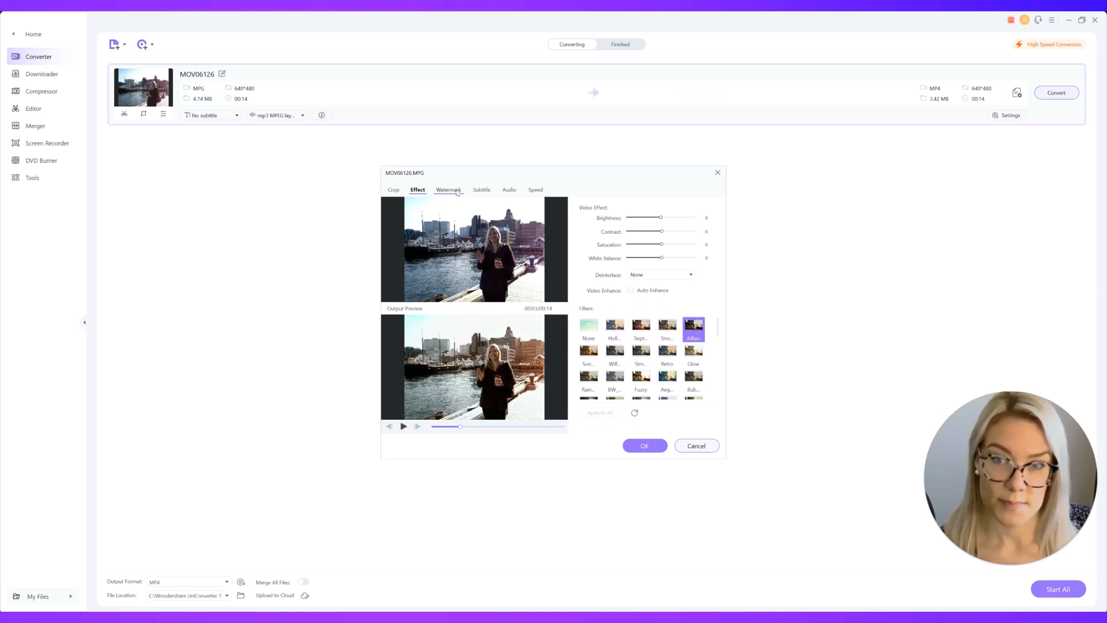
left_click(449, 190)
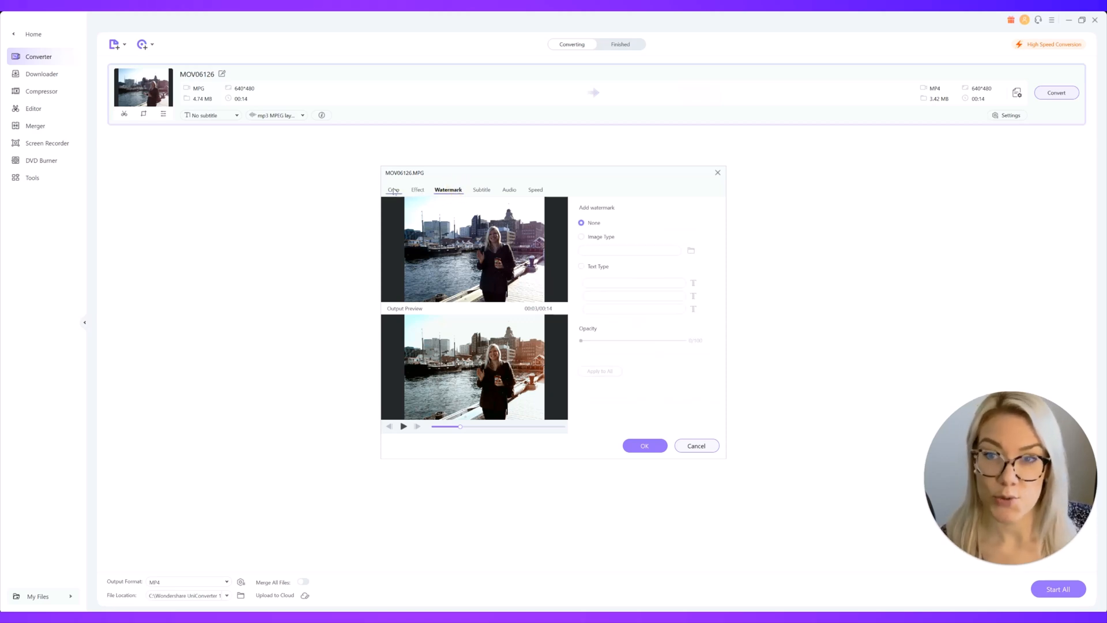
- Crop the clip to 9:16 portrait centred on the woman and save the edits
left_click(393, 189)
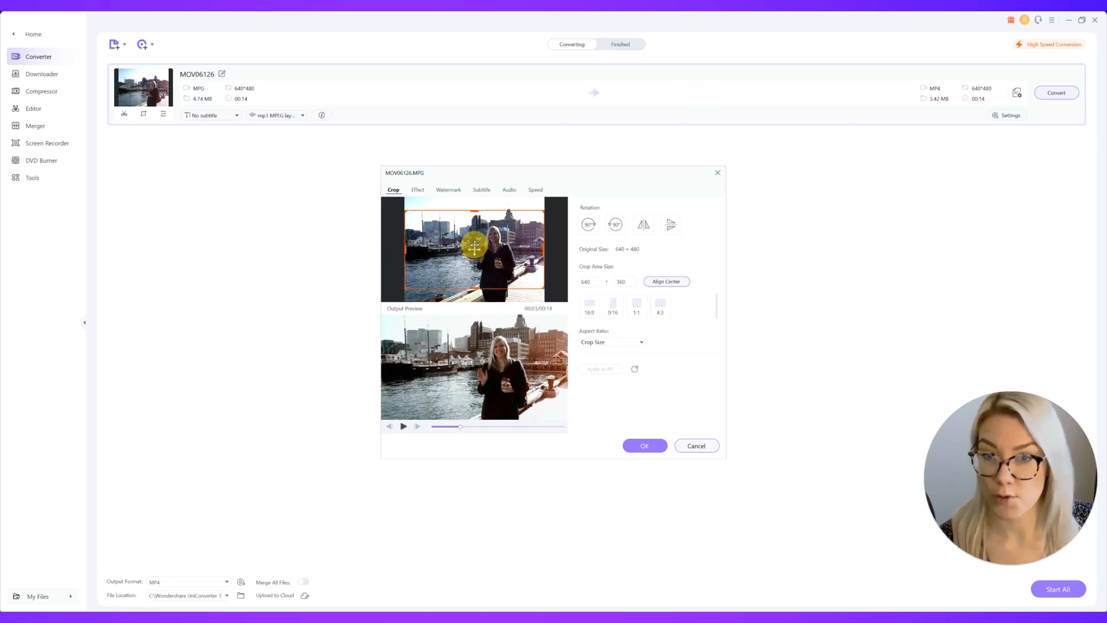
left_click(613, 303)
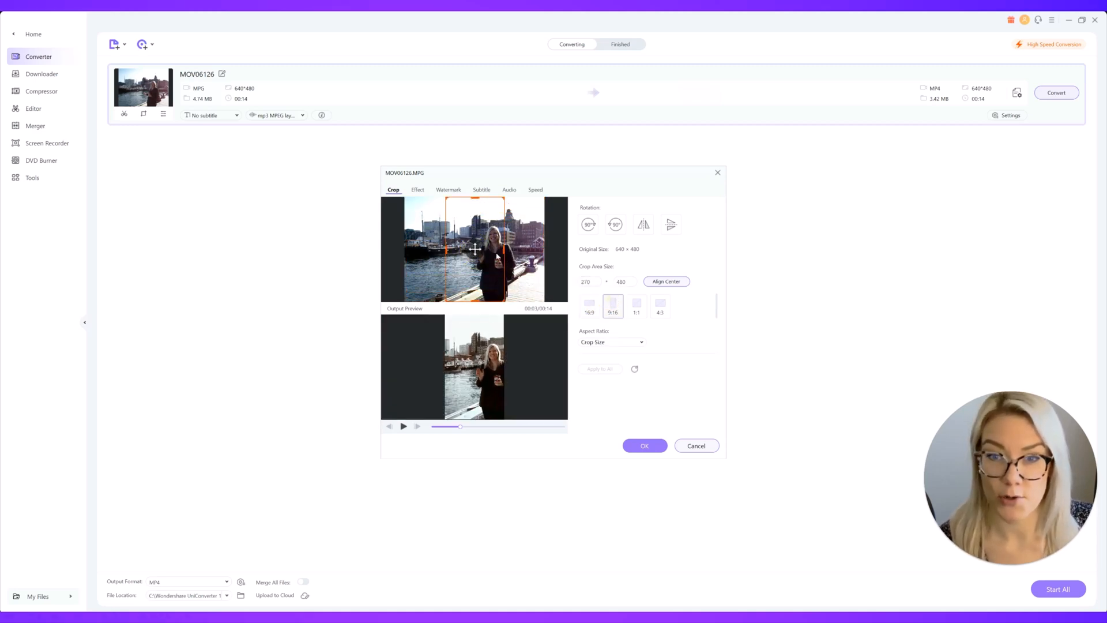
left_click_drag(495, 249, 479, 249)
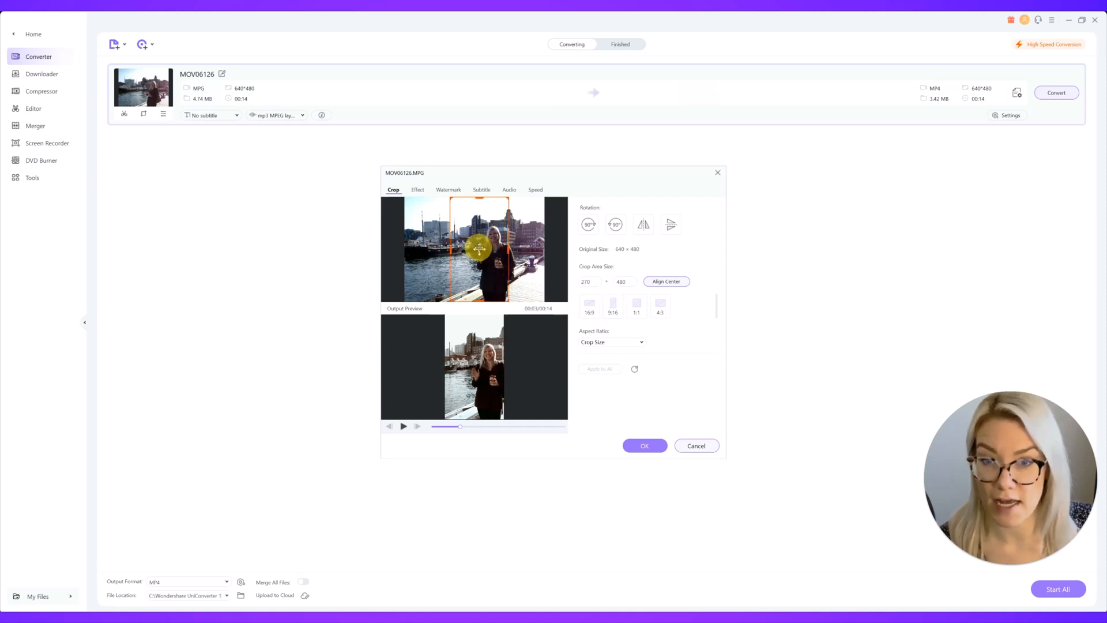
left_click(643, 445)
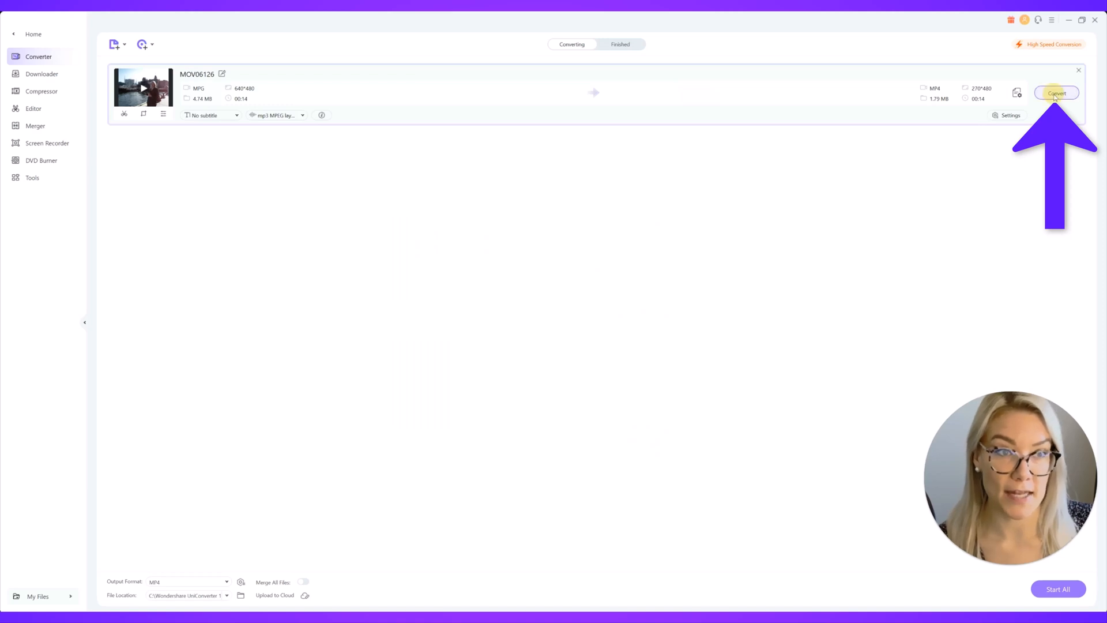
- Convert the cropped clip to a 270×480 MP4 and open its output folder
left_click(1056, 92)
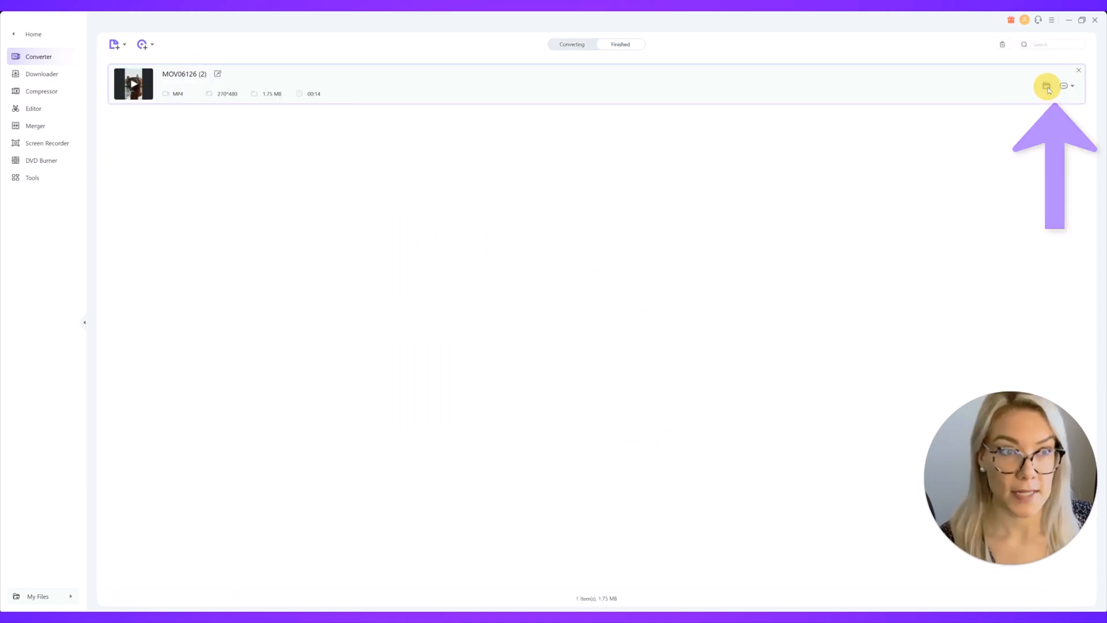
left_click(1047, 87)
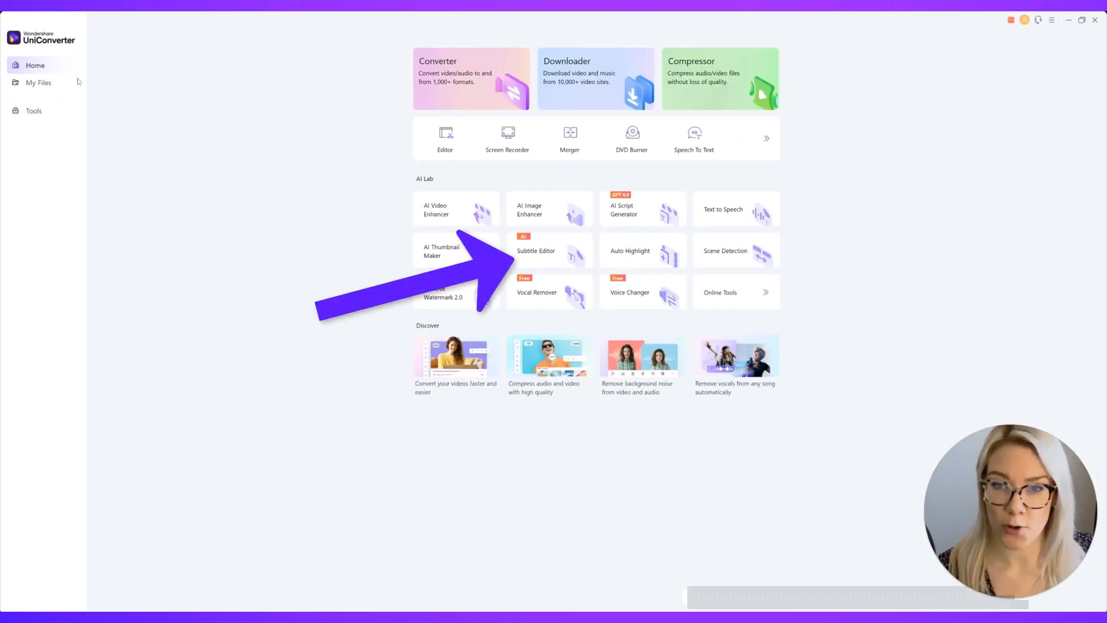
- Load the clip into the Subtitle Editor and remove the blank manual subtitle entry
left_click(549, 251)
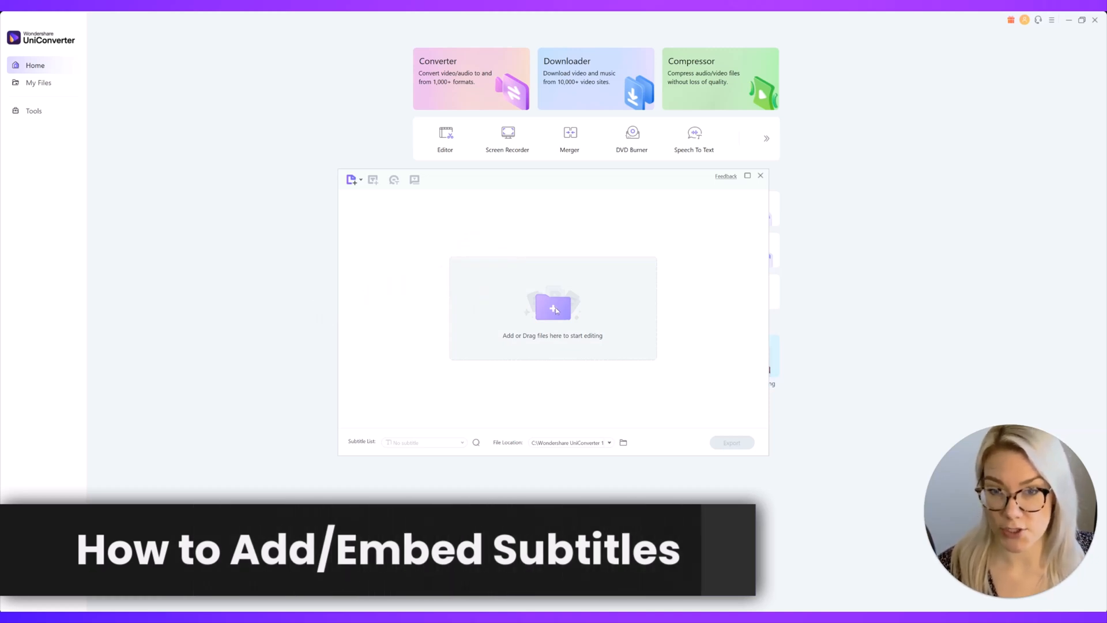
left_click(553, 307)
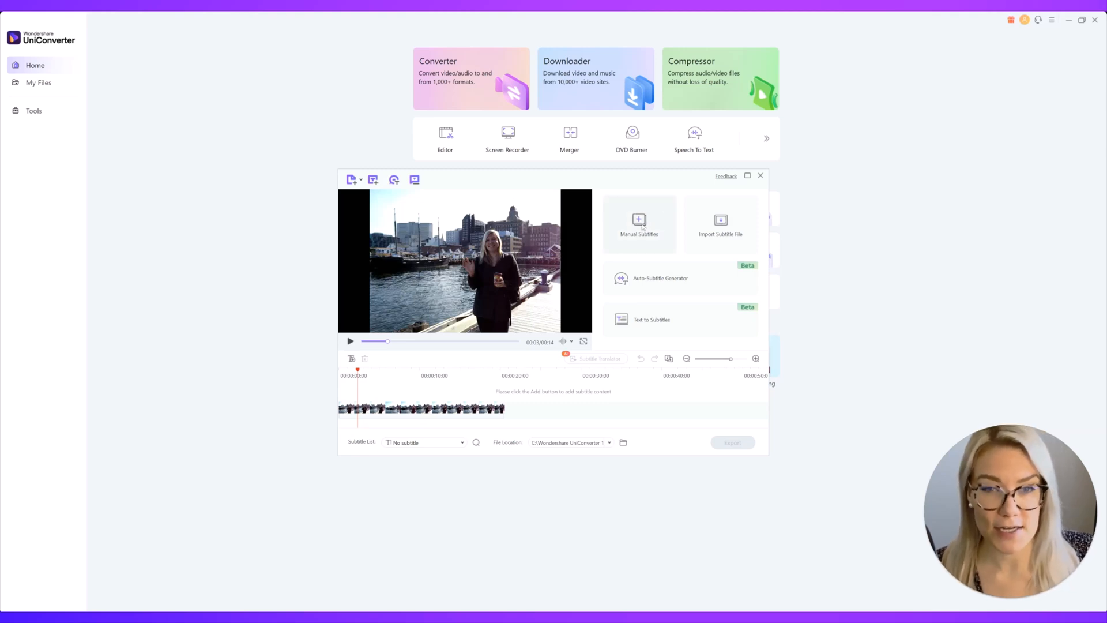
left_click(637, 222)
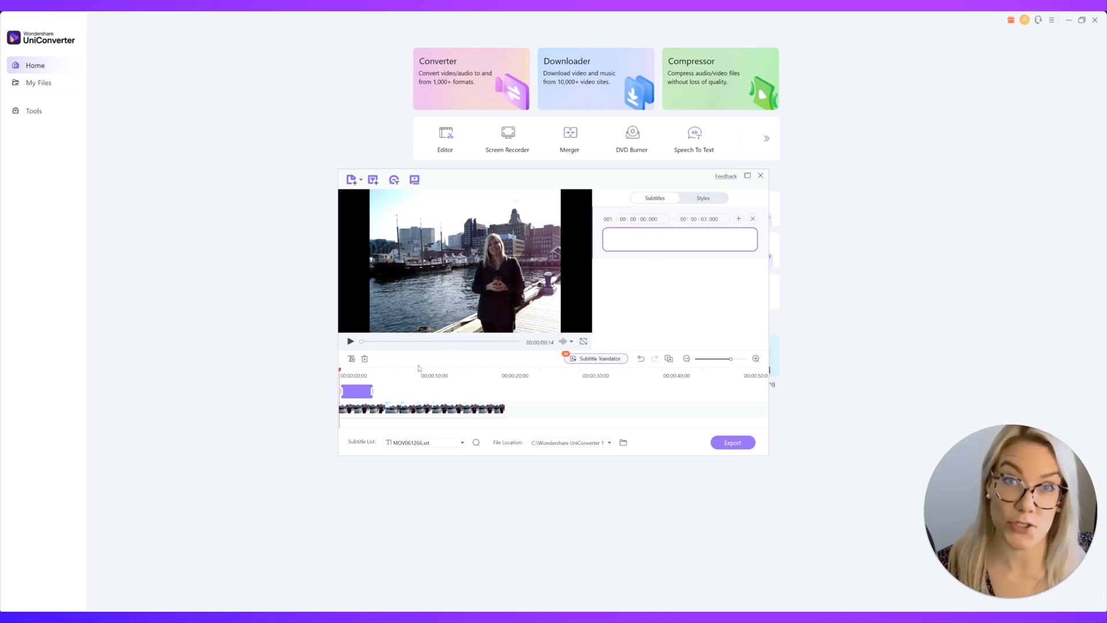
left_click(365, 359)
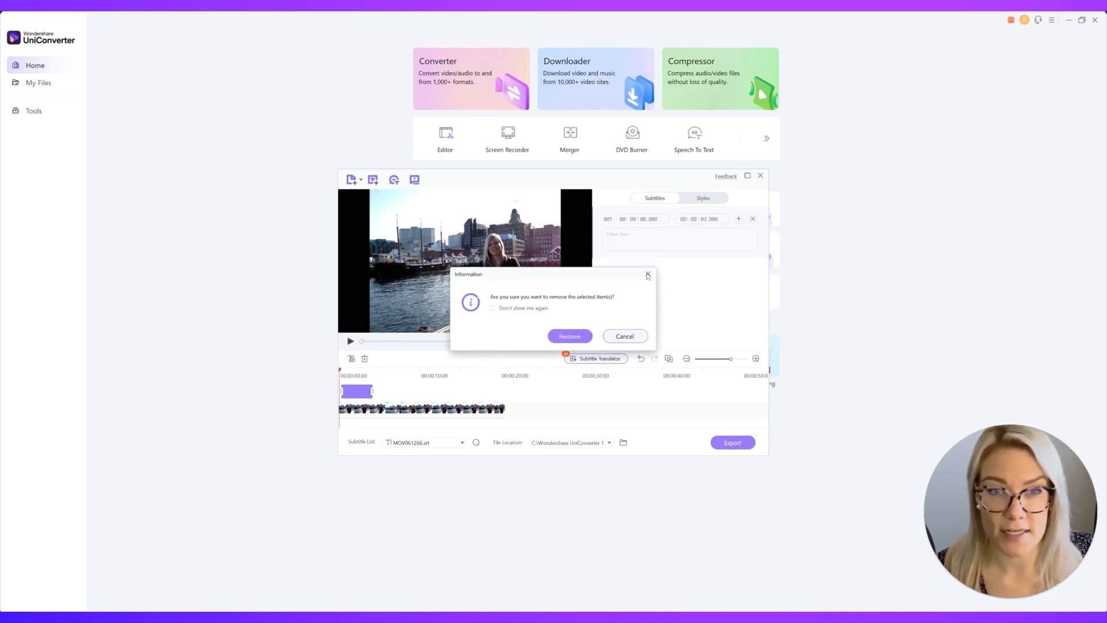
left_click(568, 335)
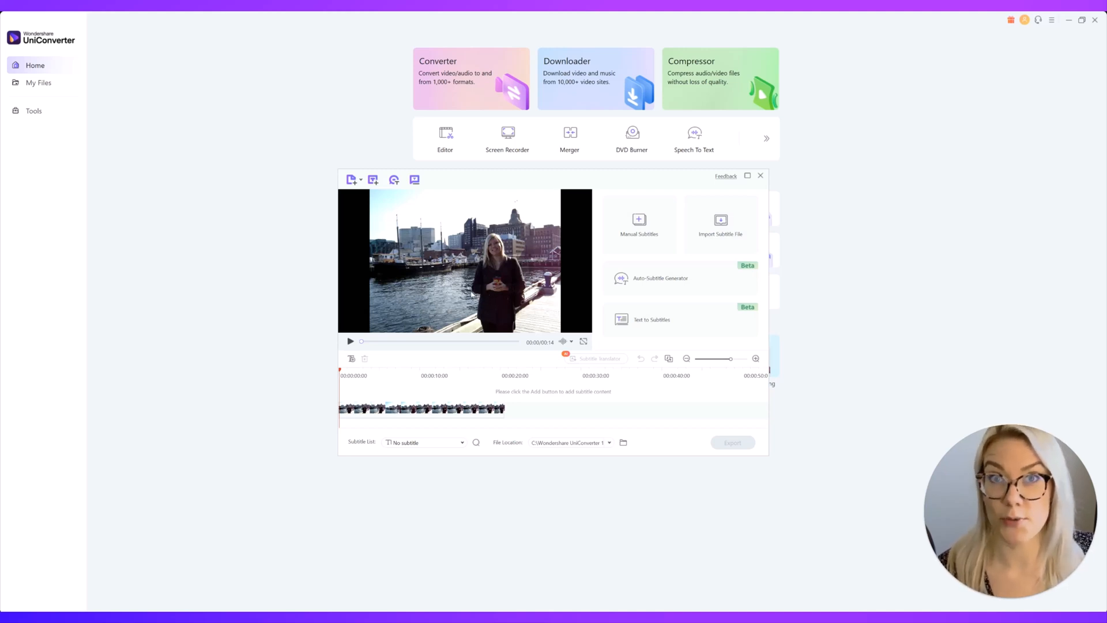
mouse_move(516, 293)
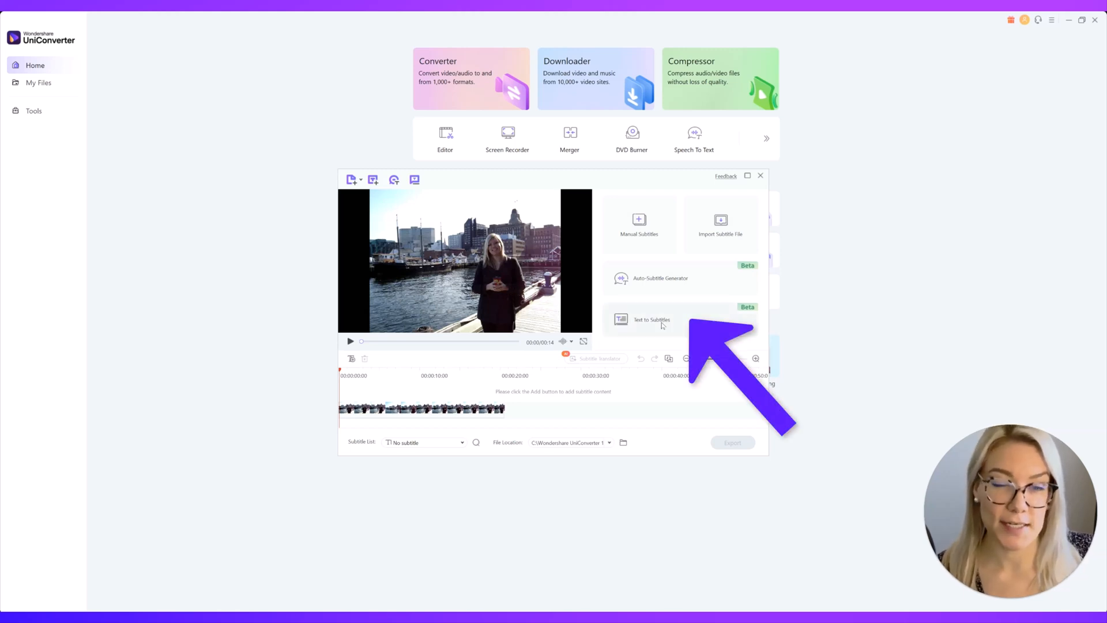
- Generate timed subtitles from the pasted script beginning "Hello, classes!" via Text to Subtitles
left_click(650, 319)
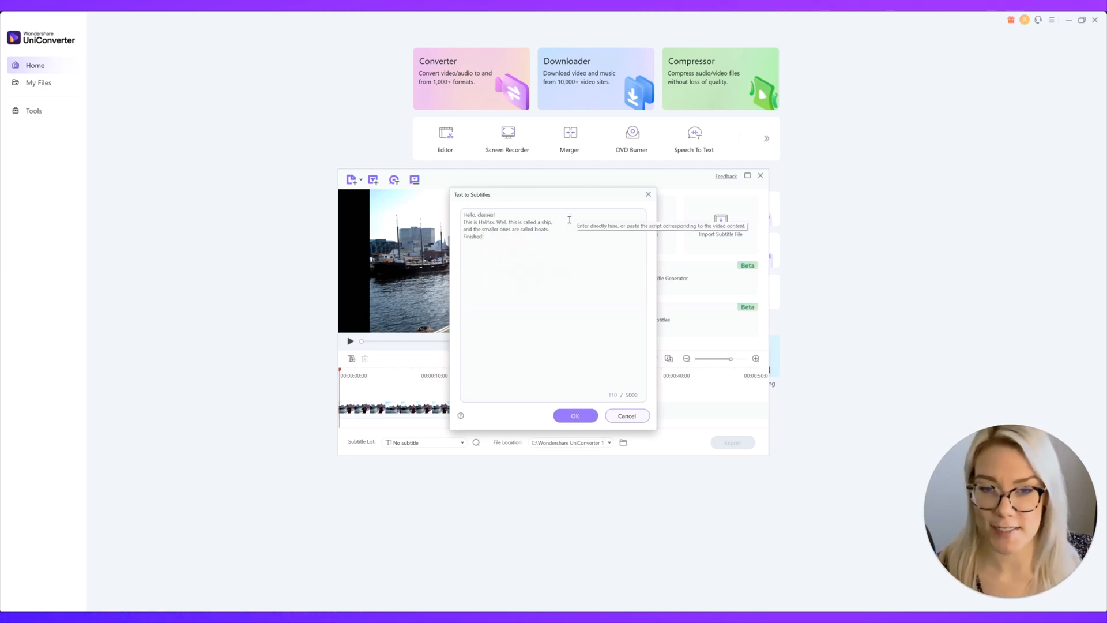
left_click(574, 415)
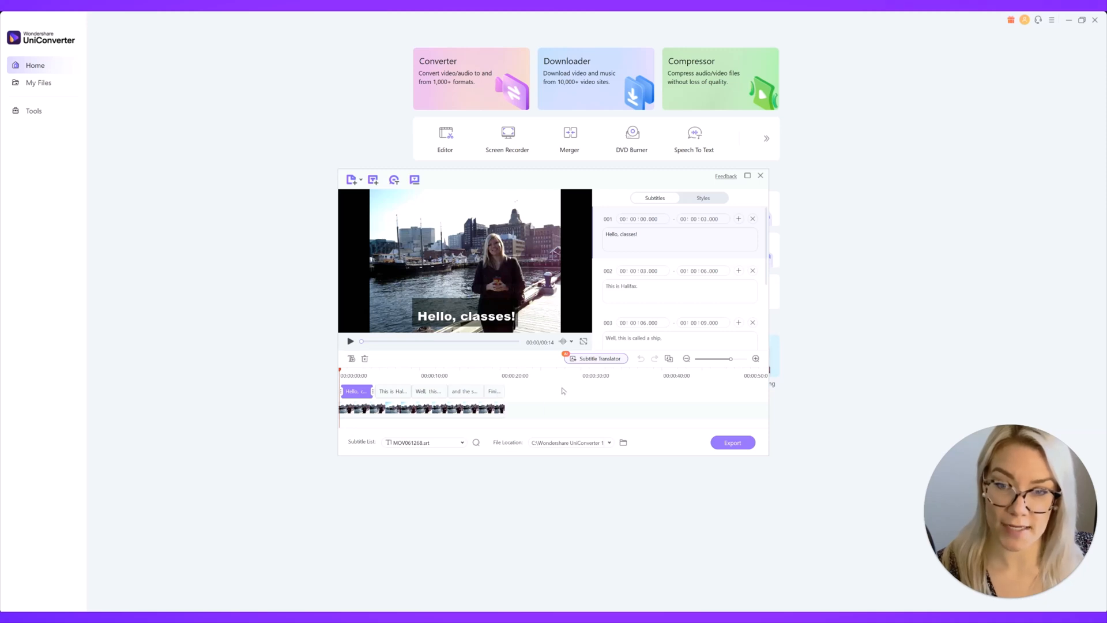
mouse_move(359, 421)
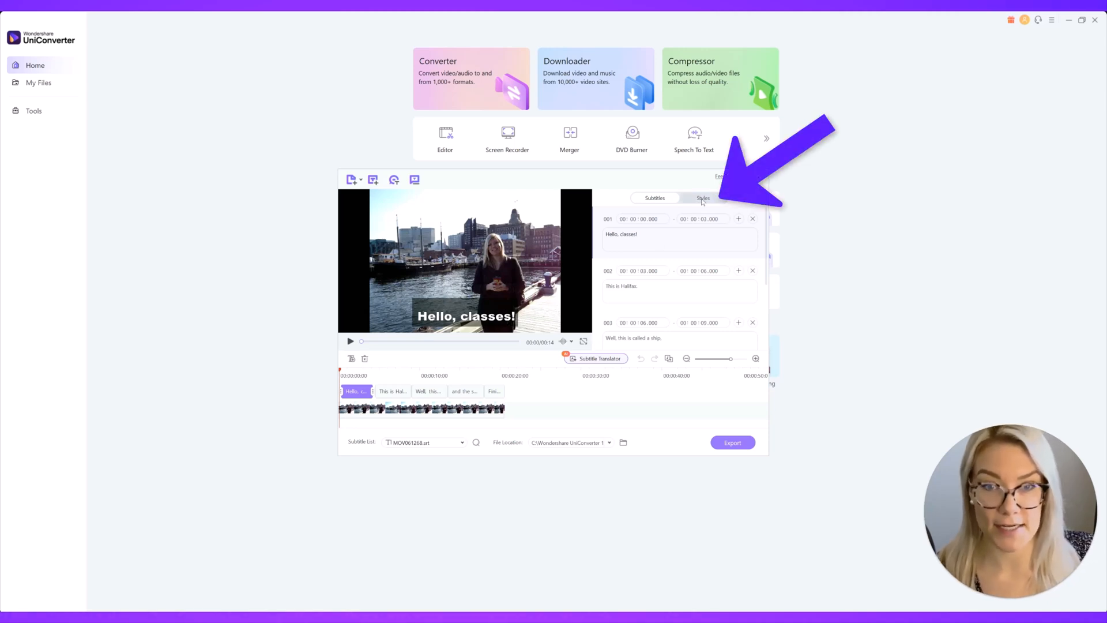
- In subtitle Styles, set the font to Arial and outline width to 2
left_click(702, 198)
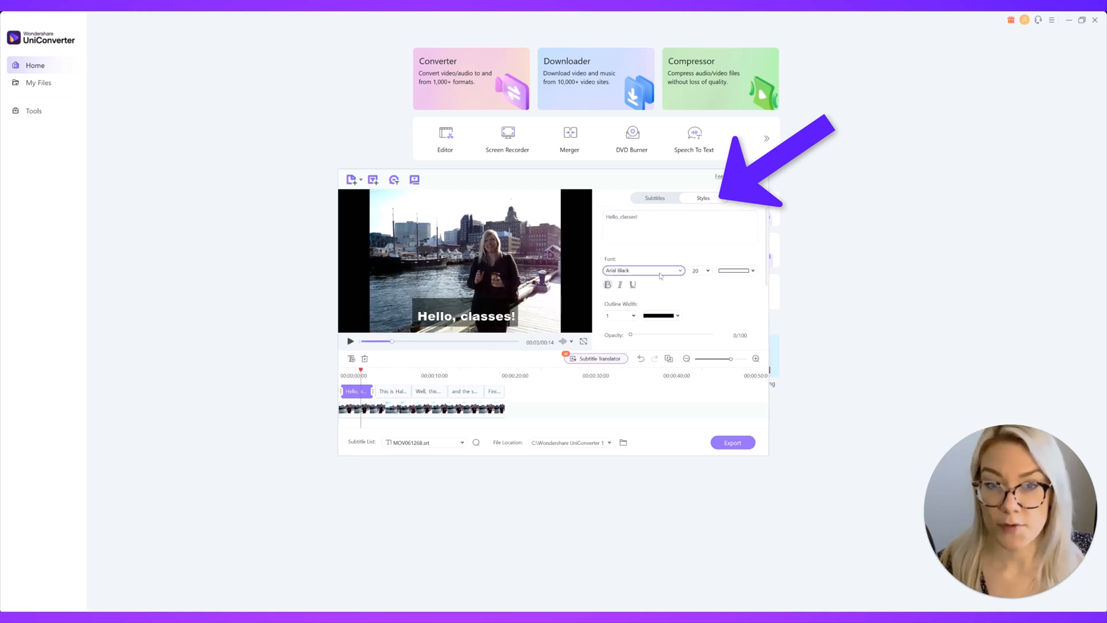
left_click(642, 270)
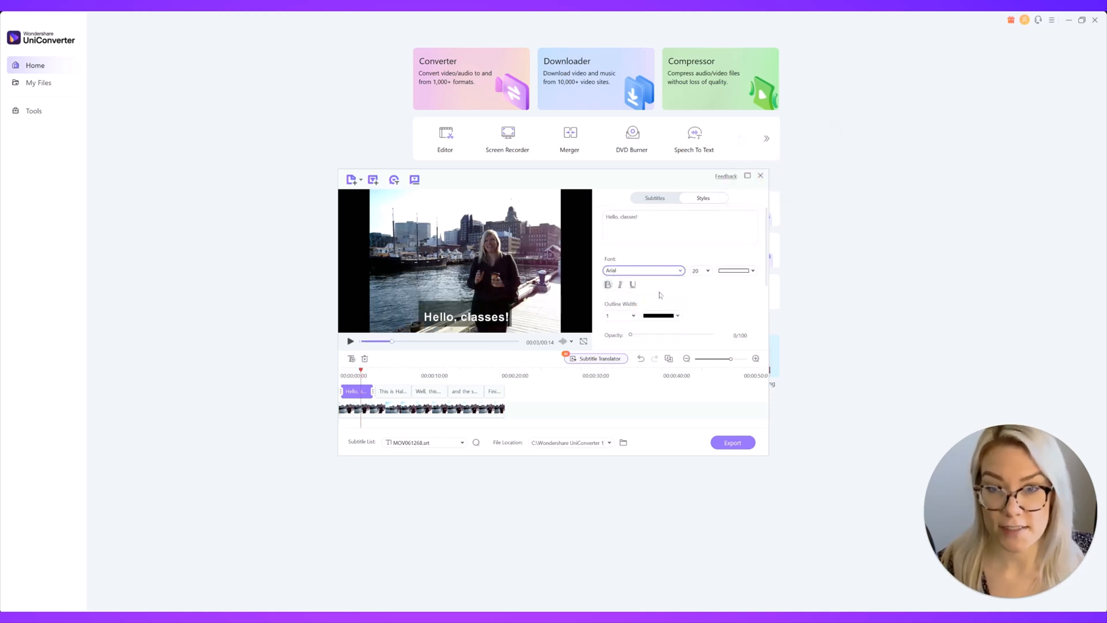
left_click(706, 270)
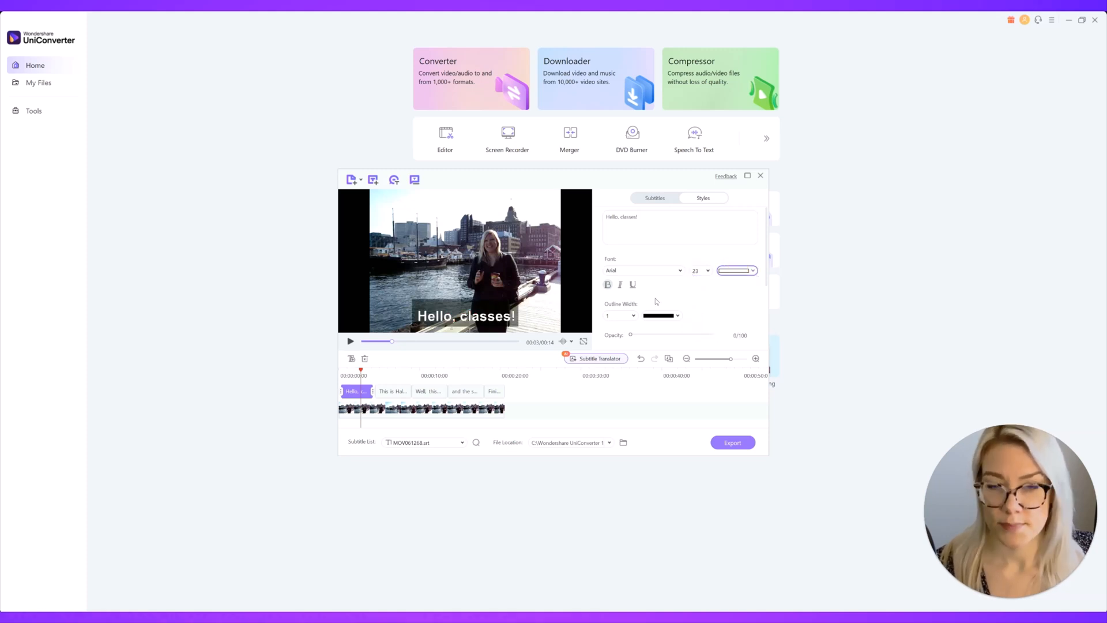
left_click(620, 316)
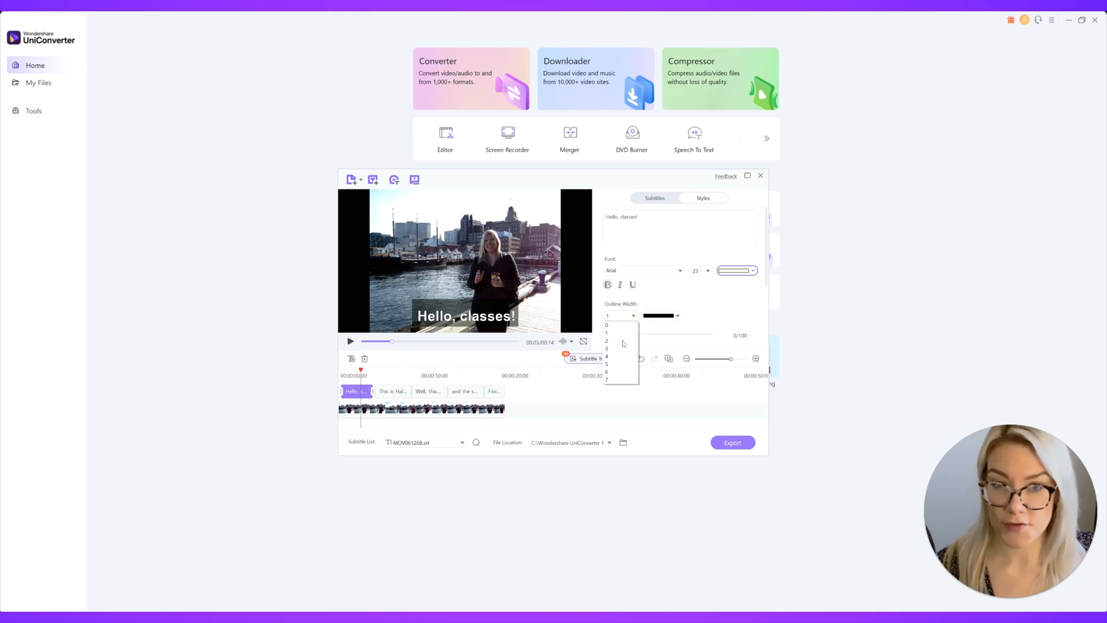
left_click(606, 342)
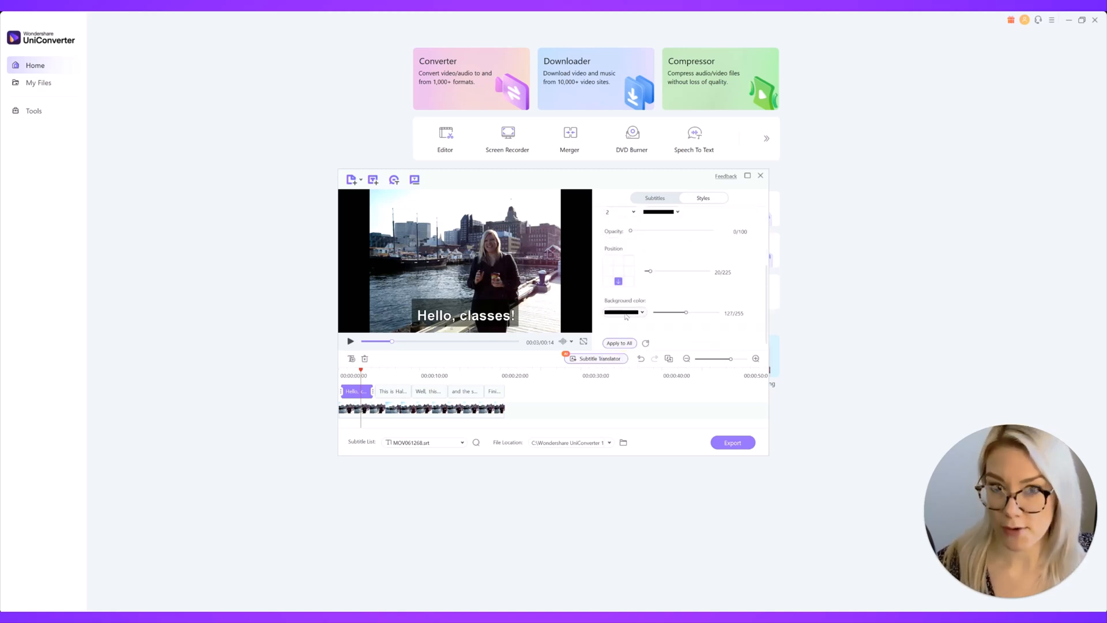
- Make the subtitle background green but fully transparent and raise outline width to 3
left_click(624, 312)
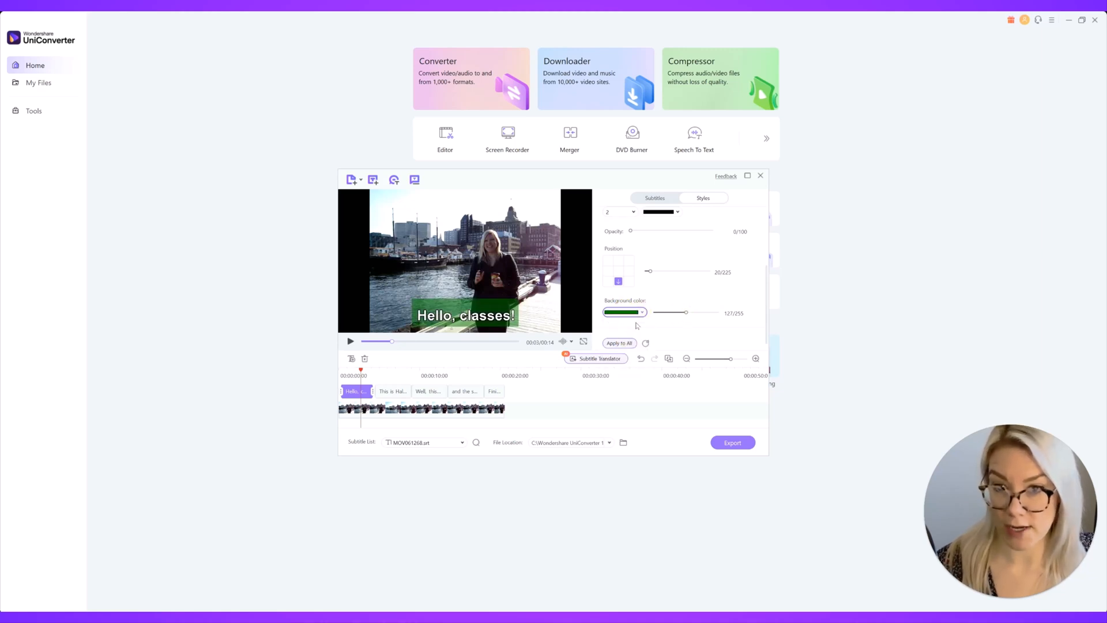
left_click_drag(675, 313, 652, 312)
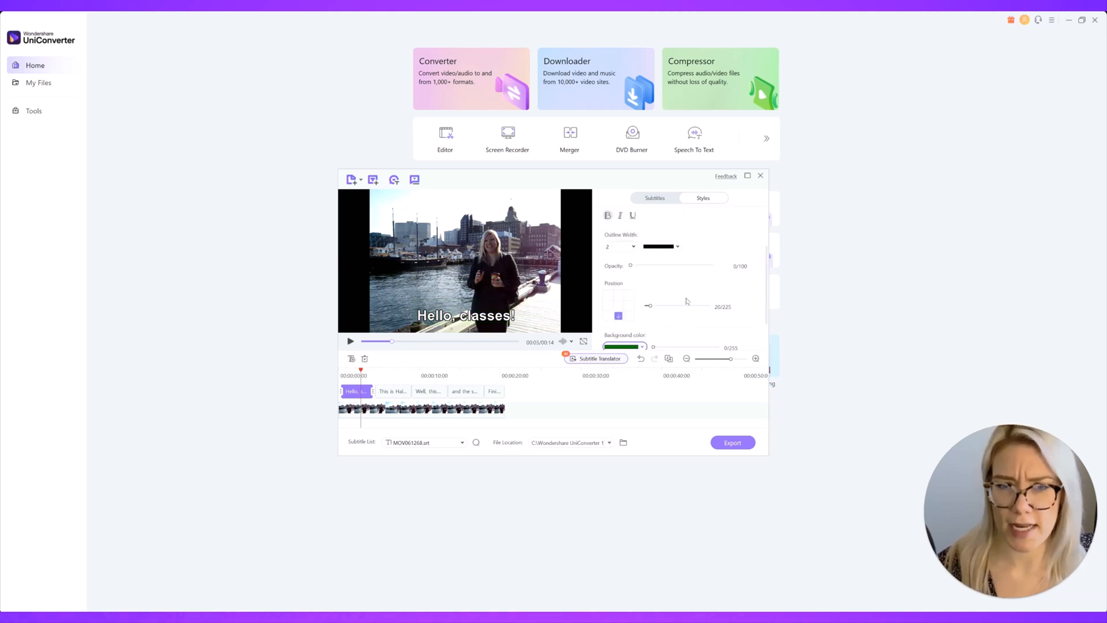
left_click(621, 246)
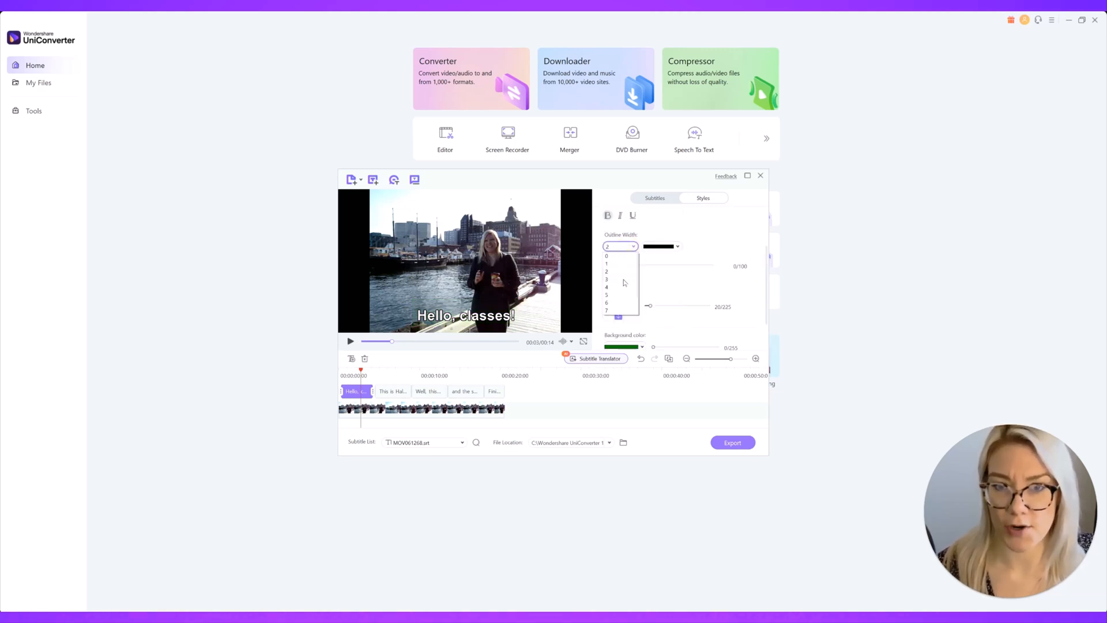
left_click(606, 279)
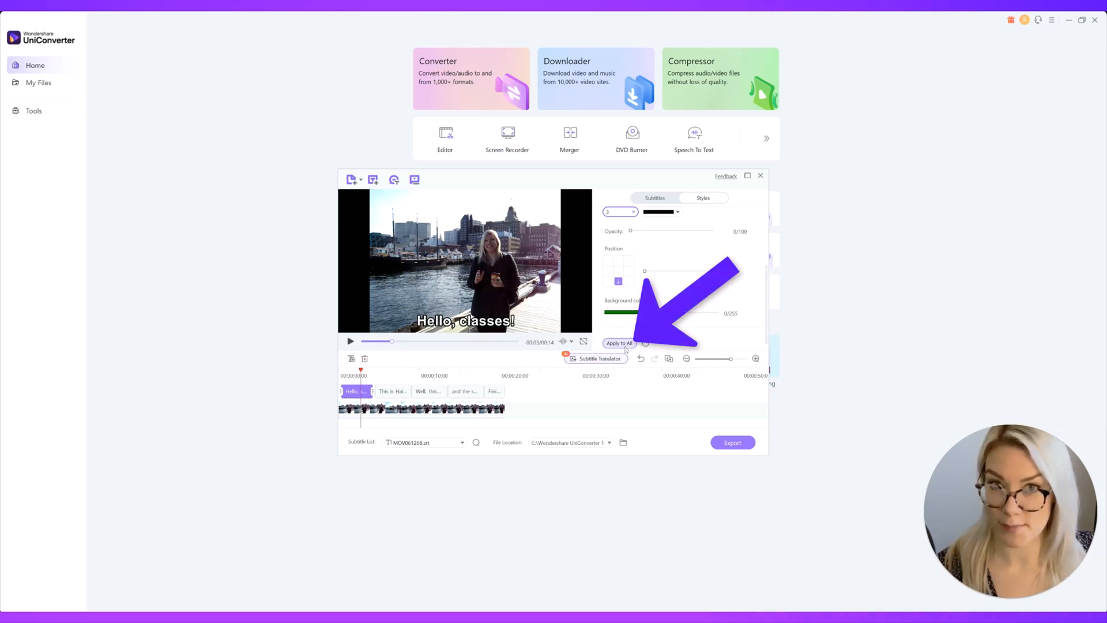
- Apply the style to every subtitle and check the "This is Halifax." subtitle
left_click(618, 344)
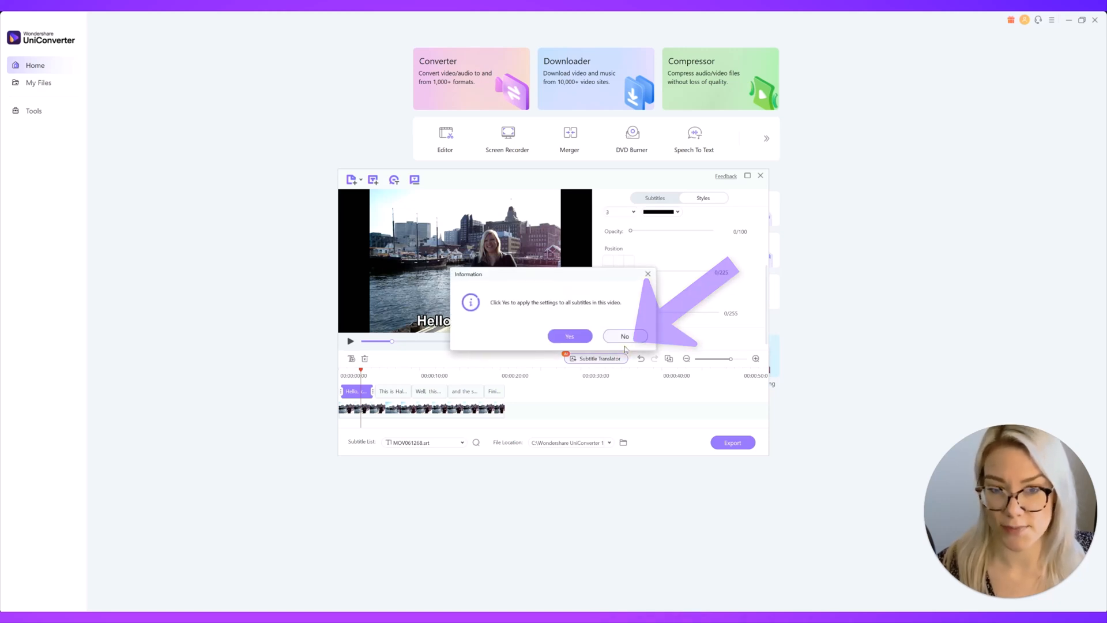
left_click(624, 335)
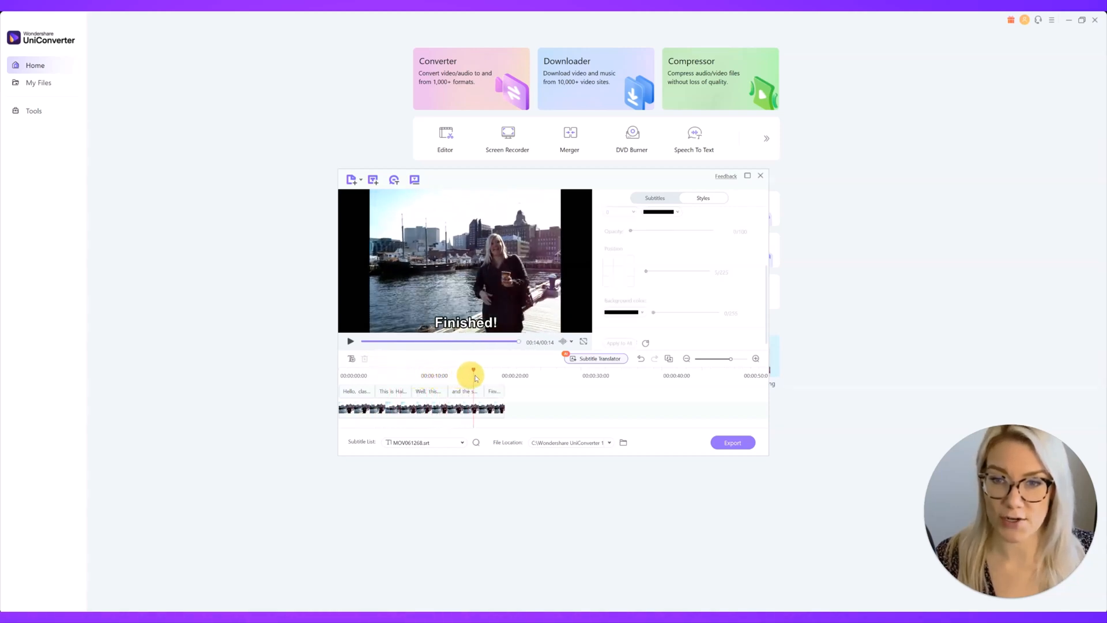
left_click(391, 391)
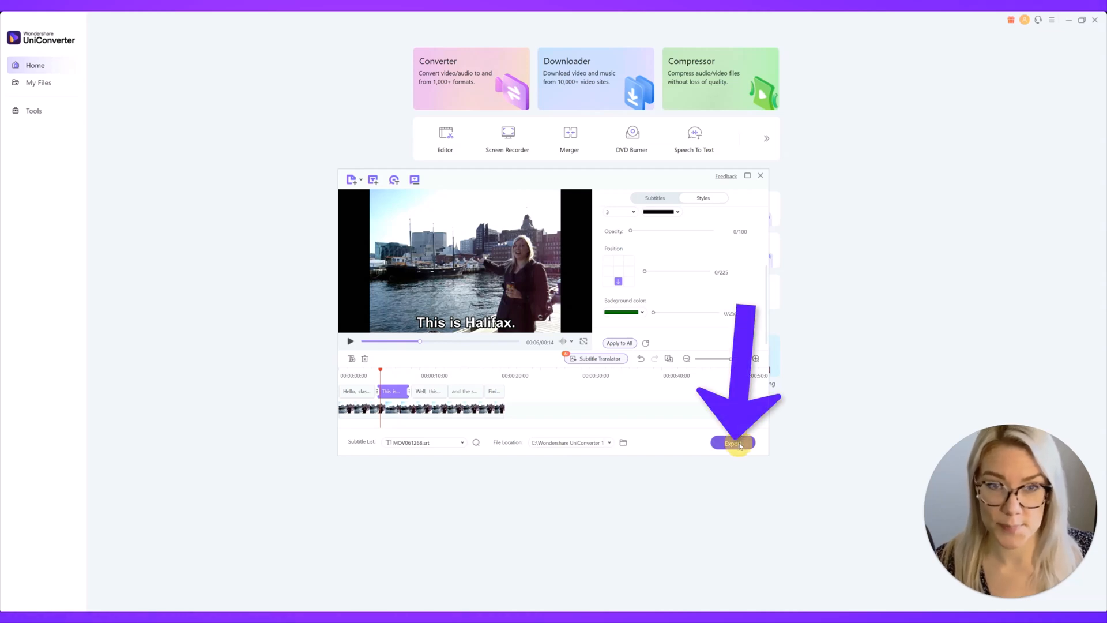
- Export the subtitled video as MP4 only, named jen-halifax-subtitles, without the SRT file
left_click(732, 443)
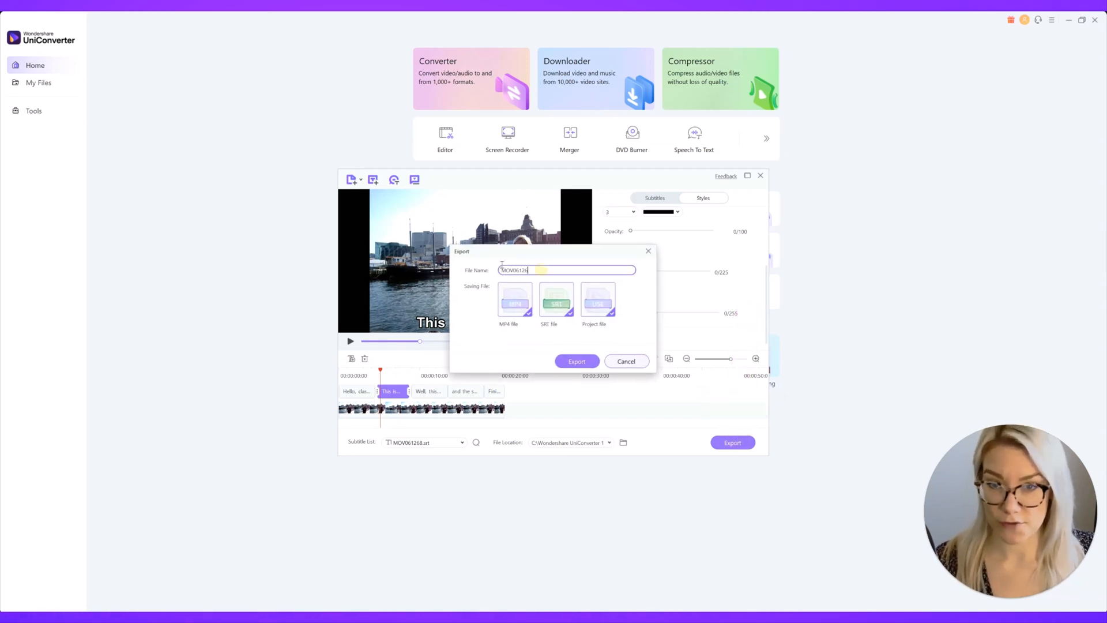
type("jen-halifax-subtitles")
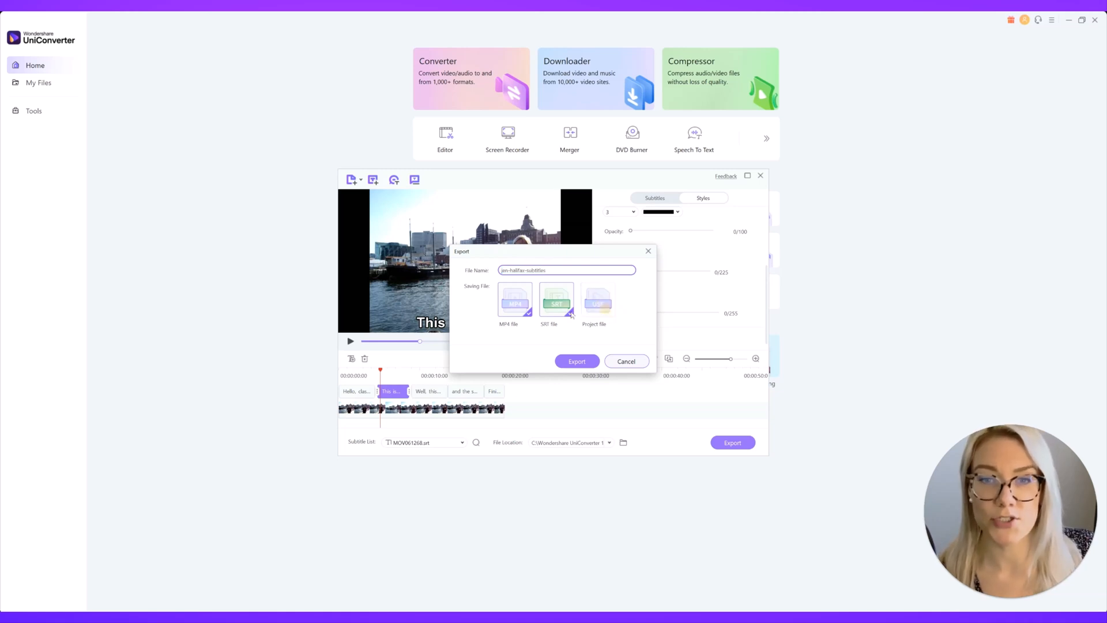
left_click(516, 297)
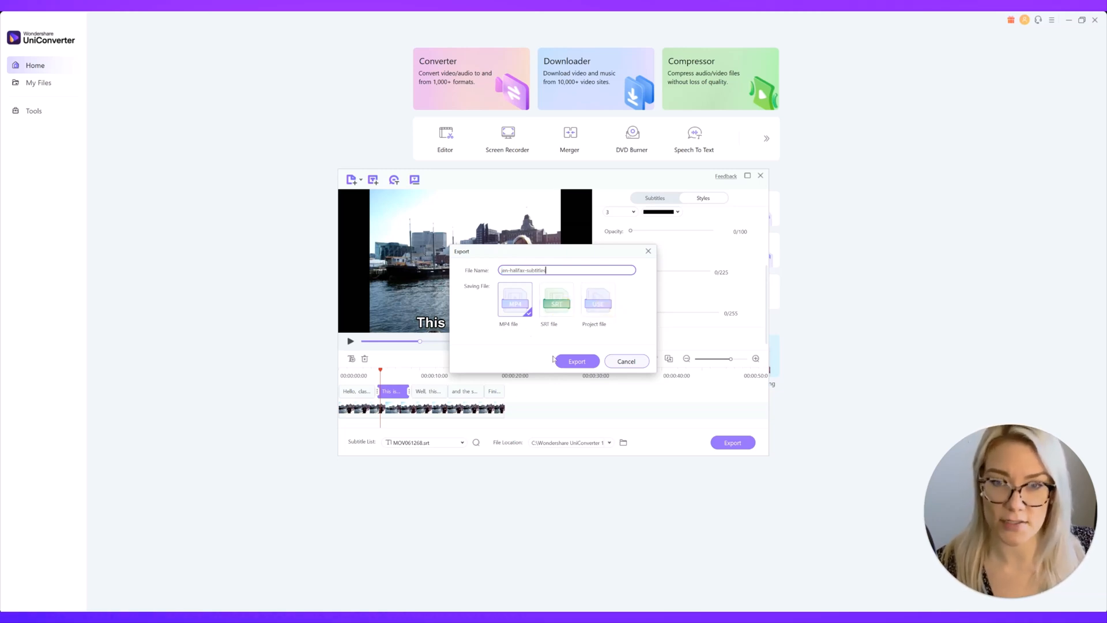
left_click(577, 361)
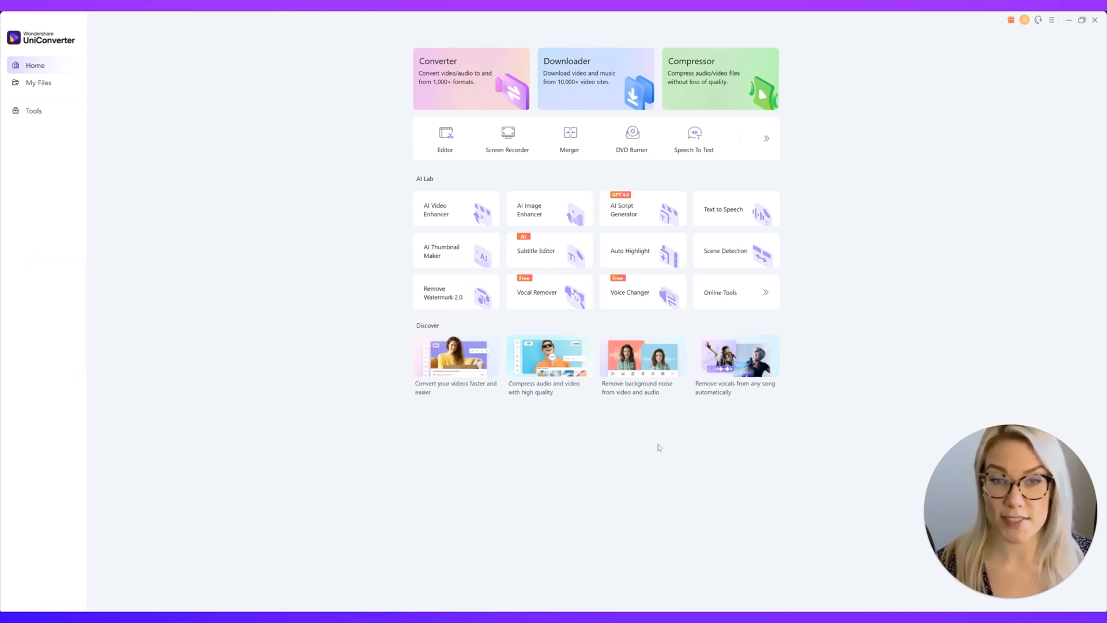
mouse_move(656, 465)
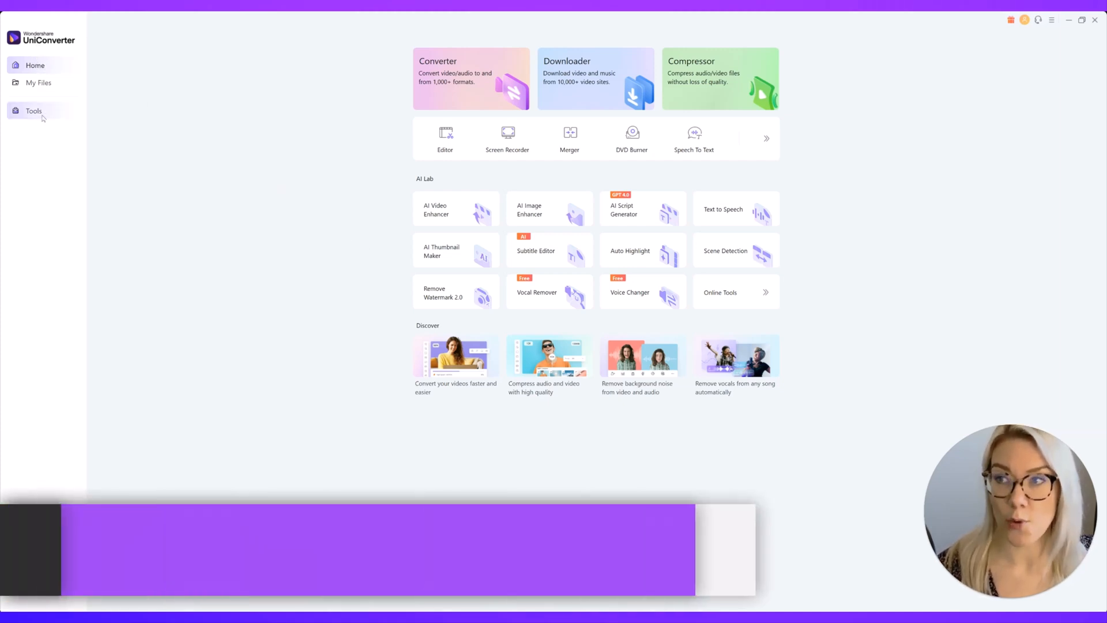
- Go to the full Tools list and launch Scene Detection from AI Lab
left_click(34, 110)
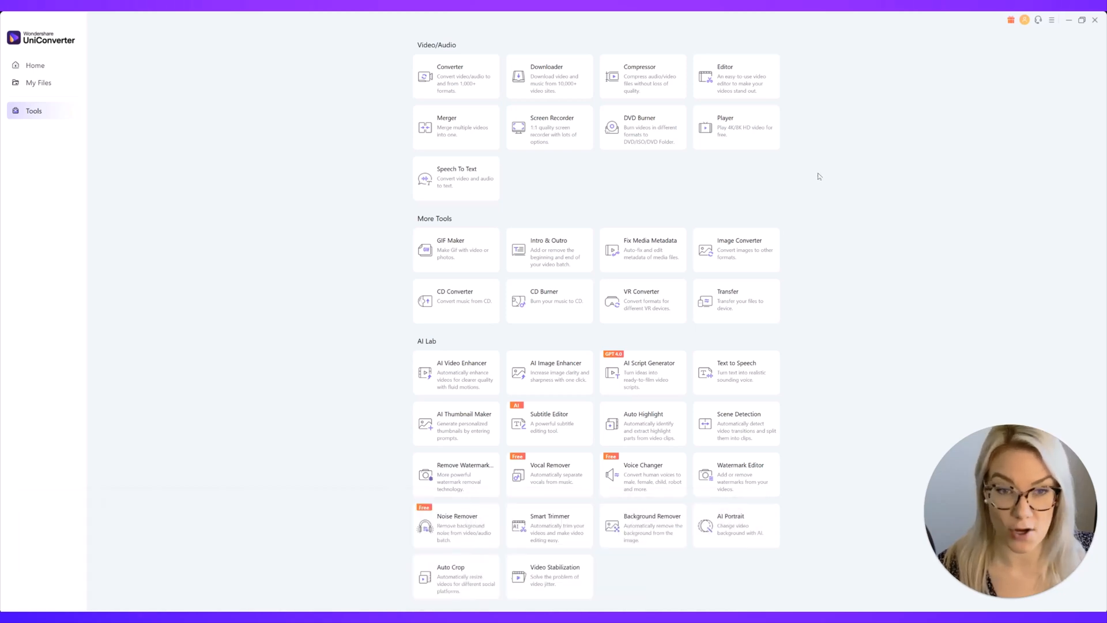
mouse_move(442, 342)
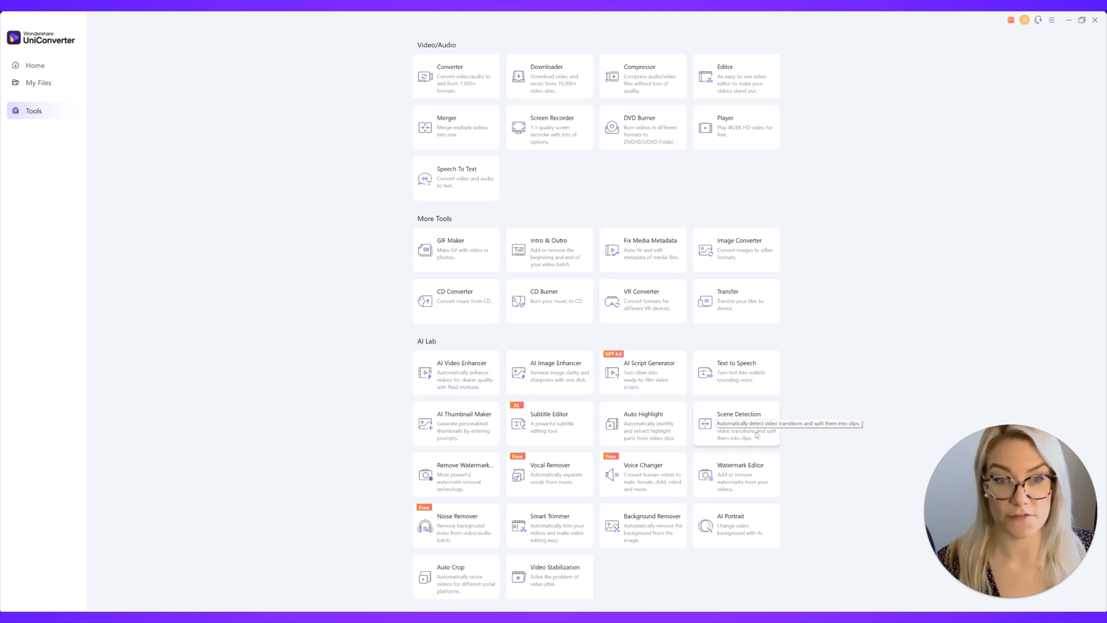
left_click(735, 423)
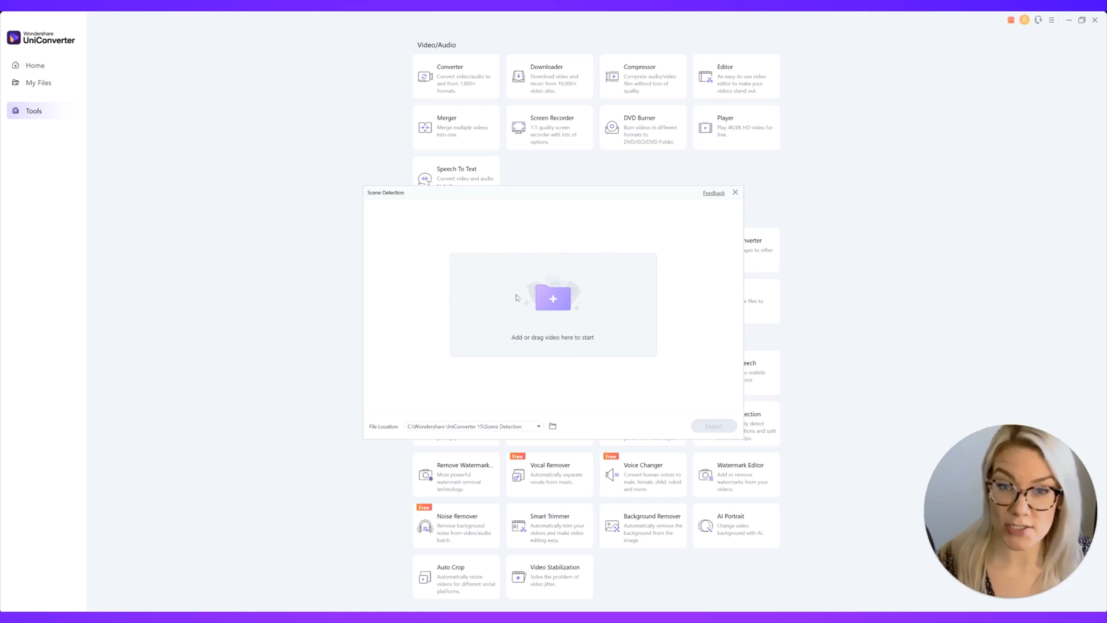
- Load the Children at Play video so its scenes are detected
left_click(552, 297)
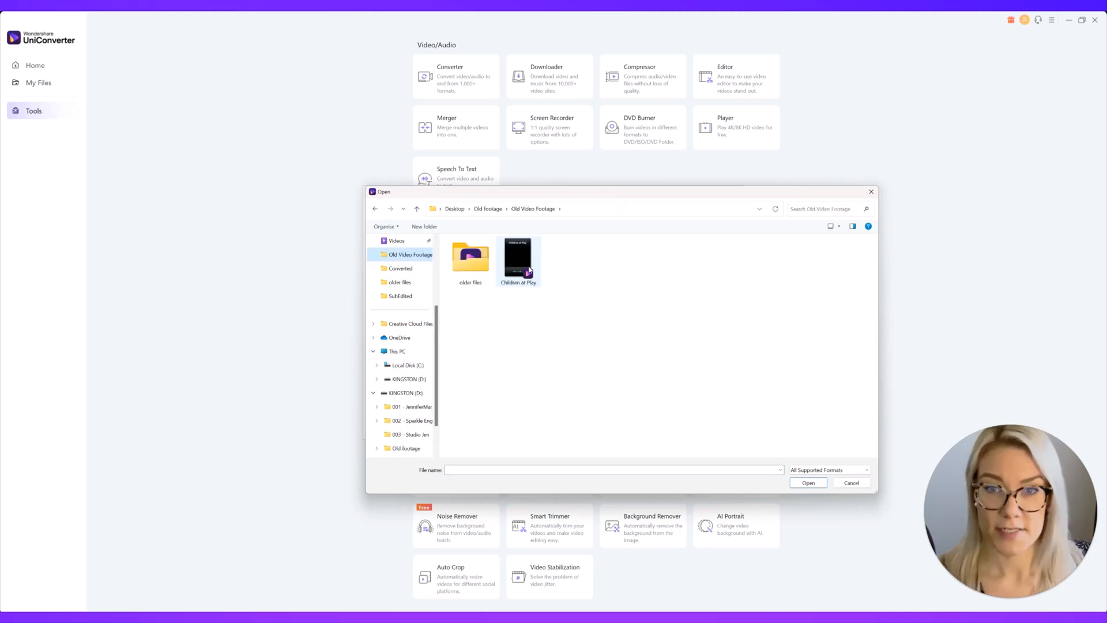
mouse_move(526, 260)
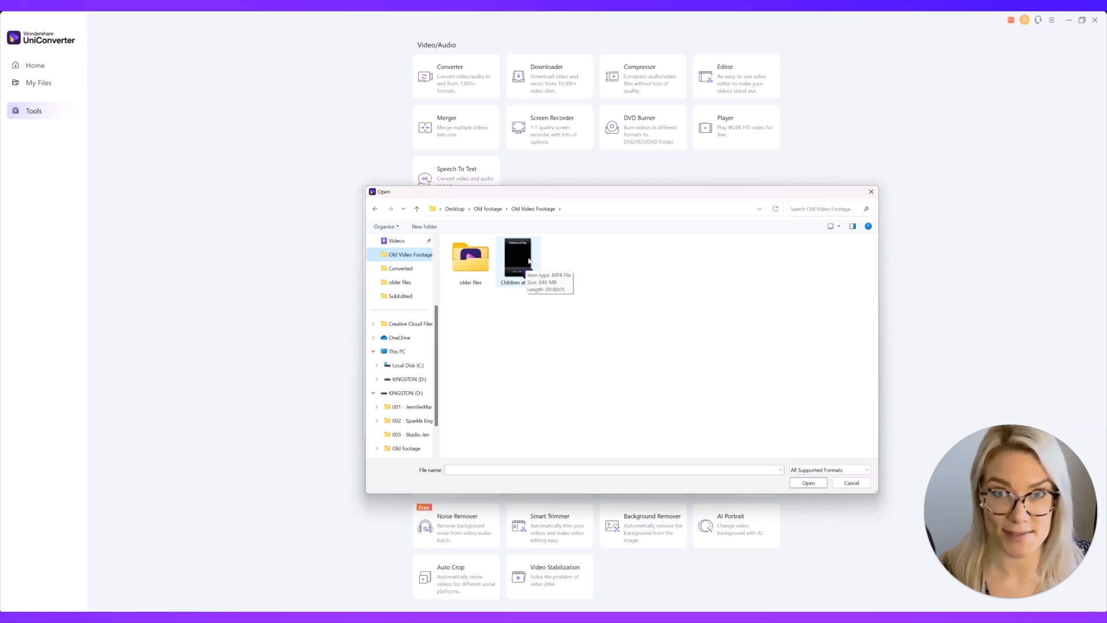
left_click(807, 482)
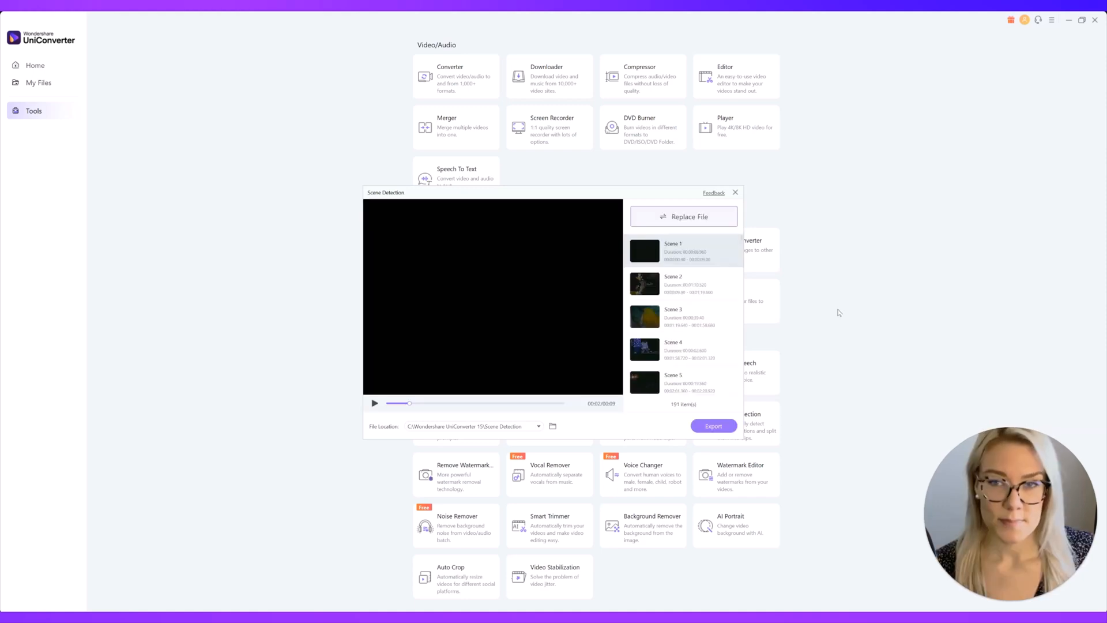
mouse_move(798, 314)
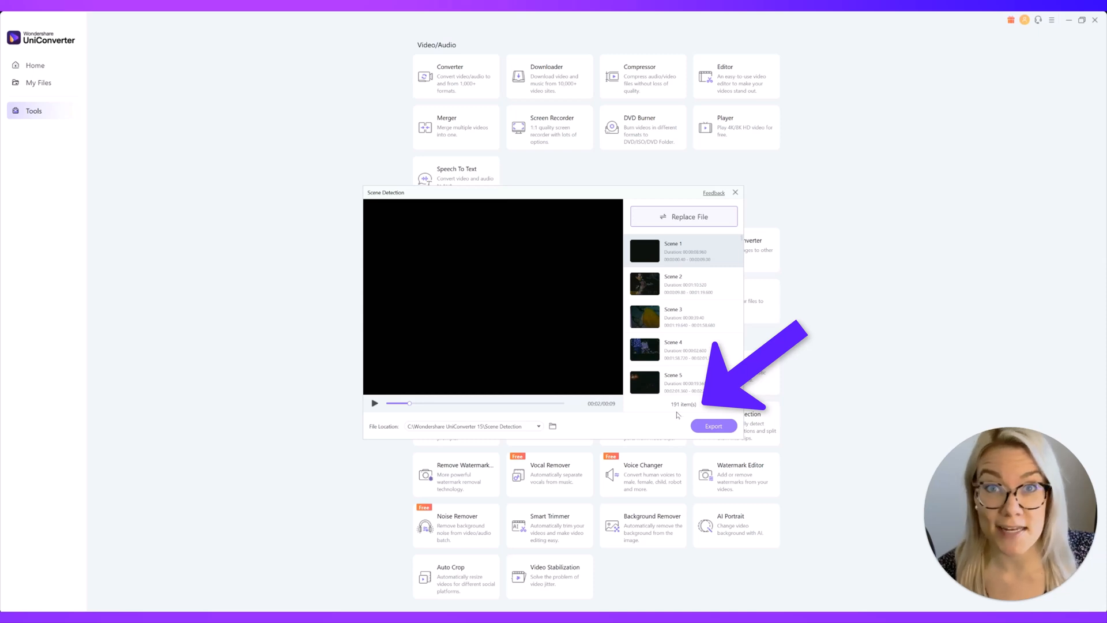
mouse_move(672, 415)
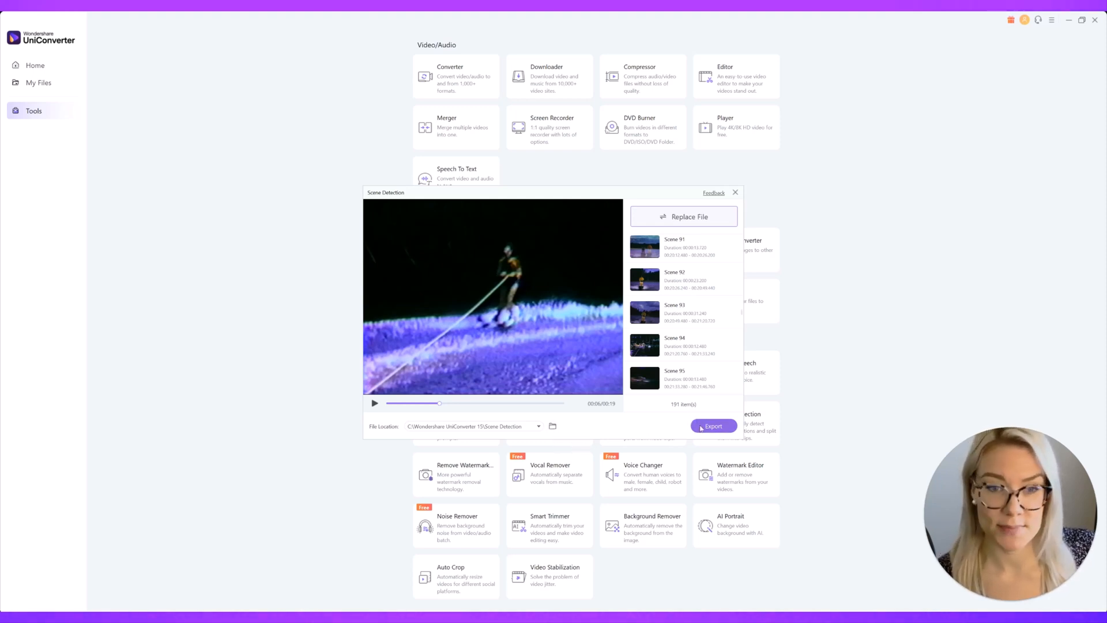
- Export all detected scenes of Children at Play as separate clips
left_click(713, 426)
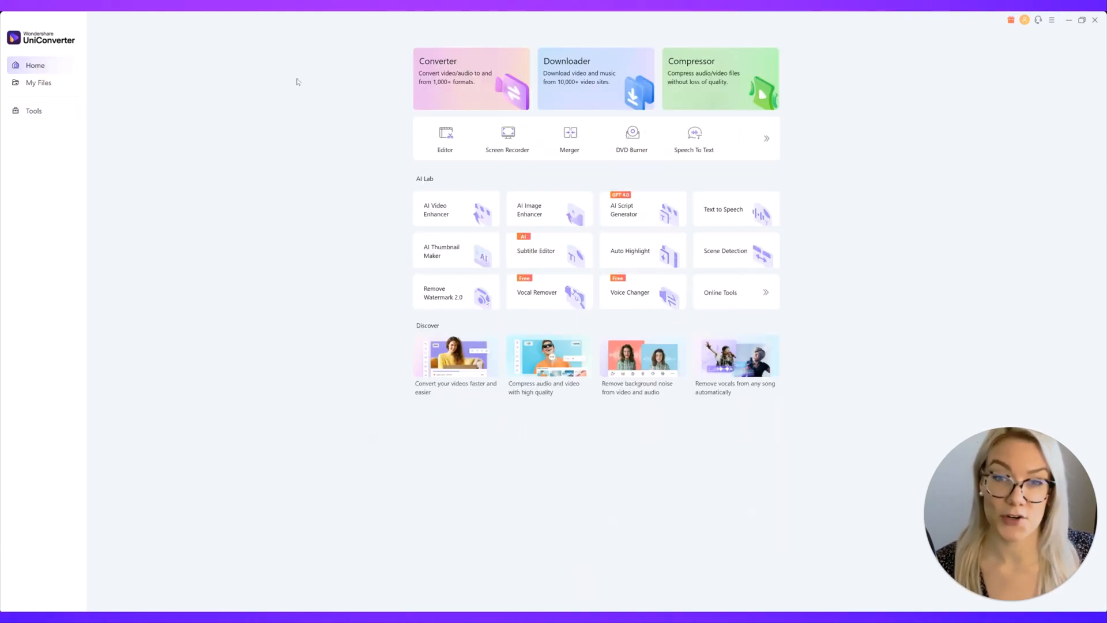
mouse_move(295, 100)
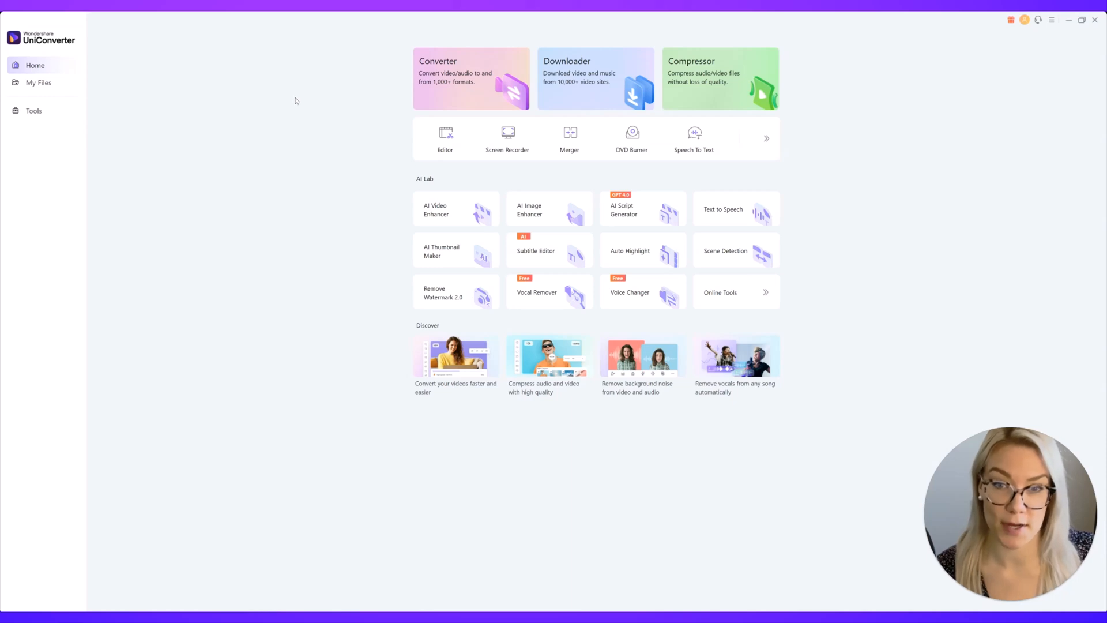
mouse_move(291, 98)
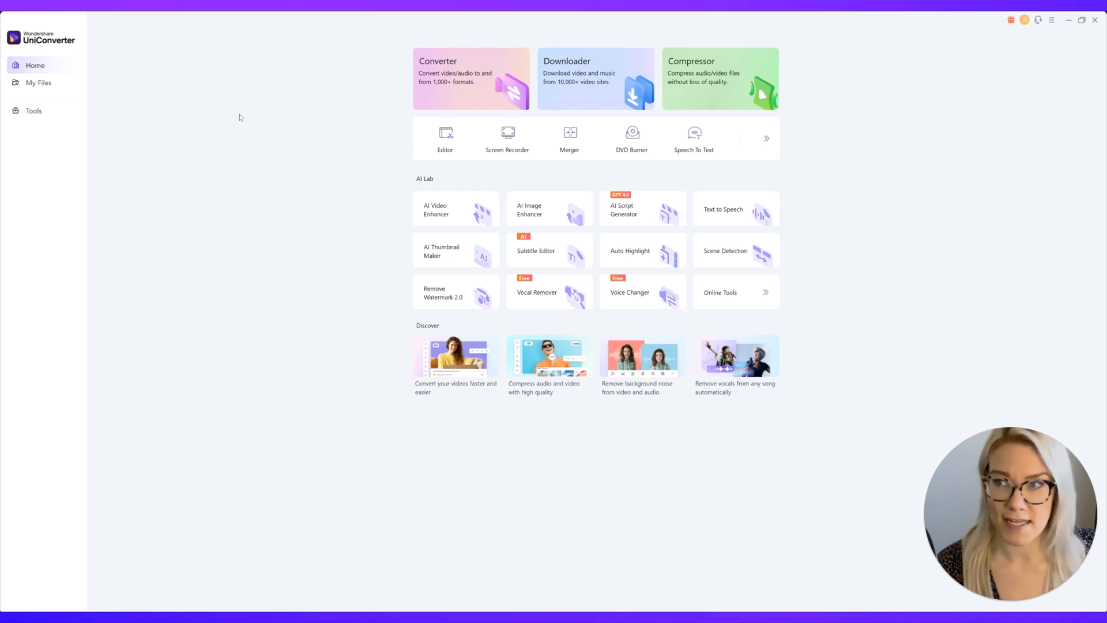
- Leave UniConverter for the browser showing videoconverter.wondershare.com
left_click(33, 110)
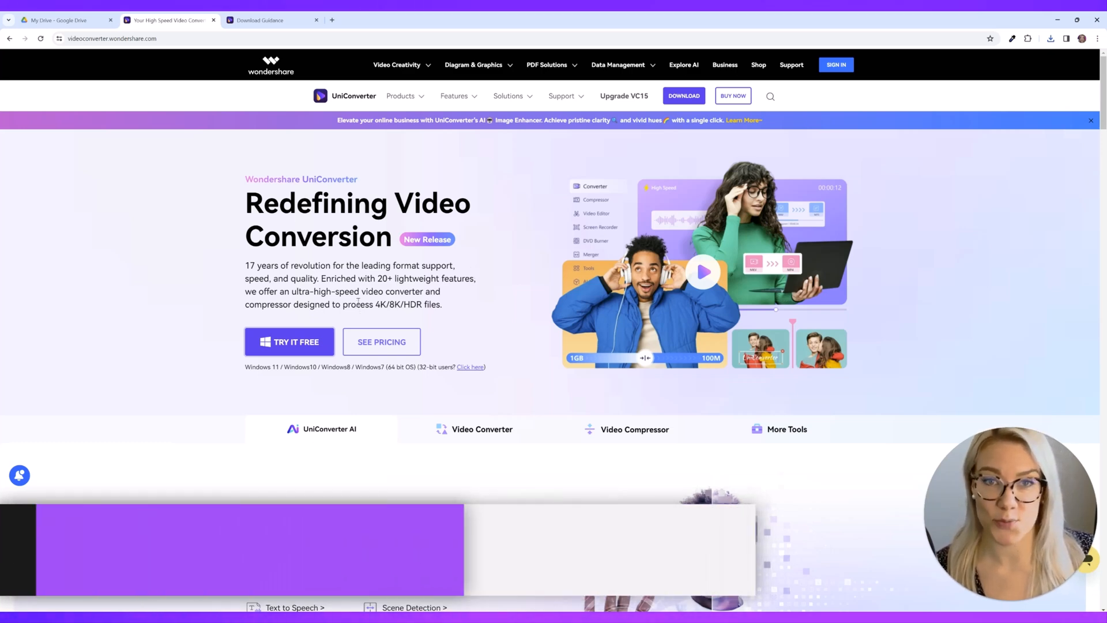
- View the UniConverter pricing plans via SEE PRICING
left_click(382, 342)
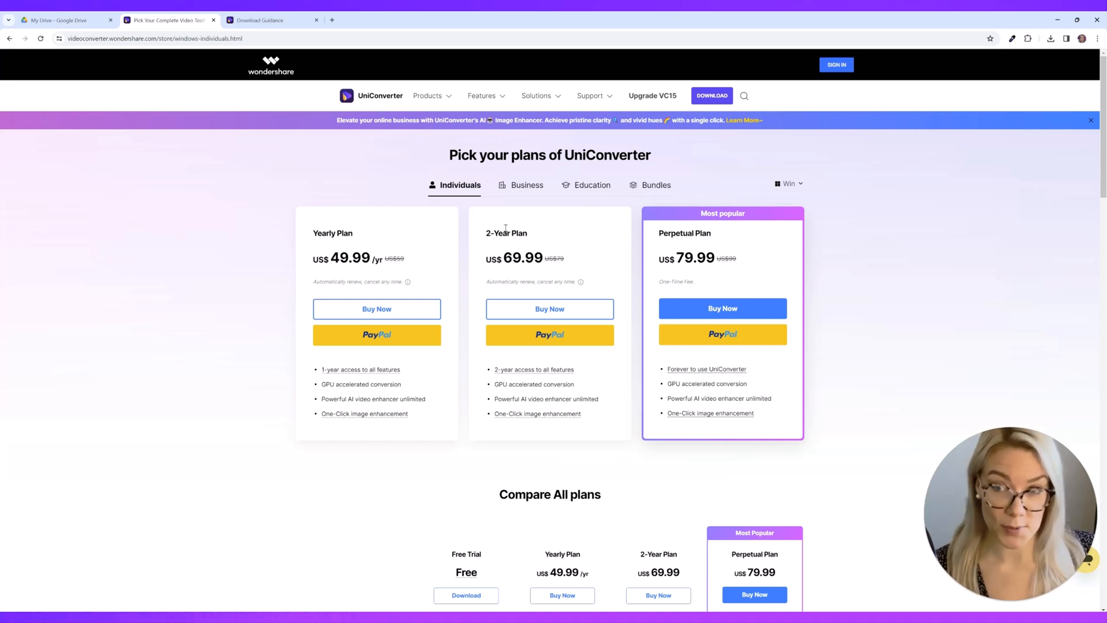
mouse_move(366, 242)
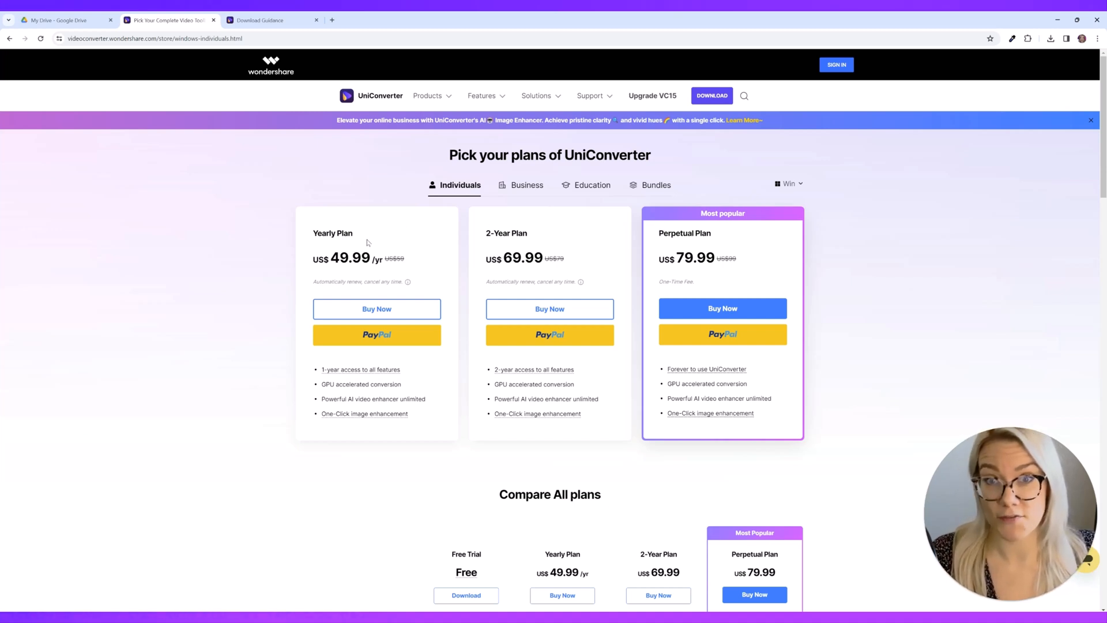